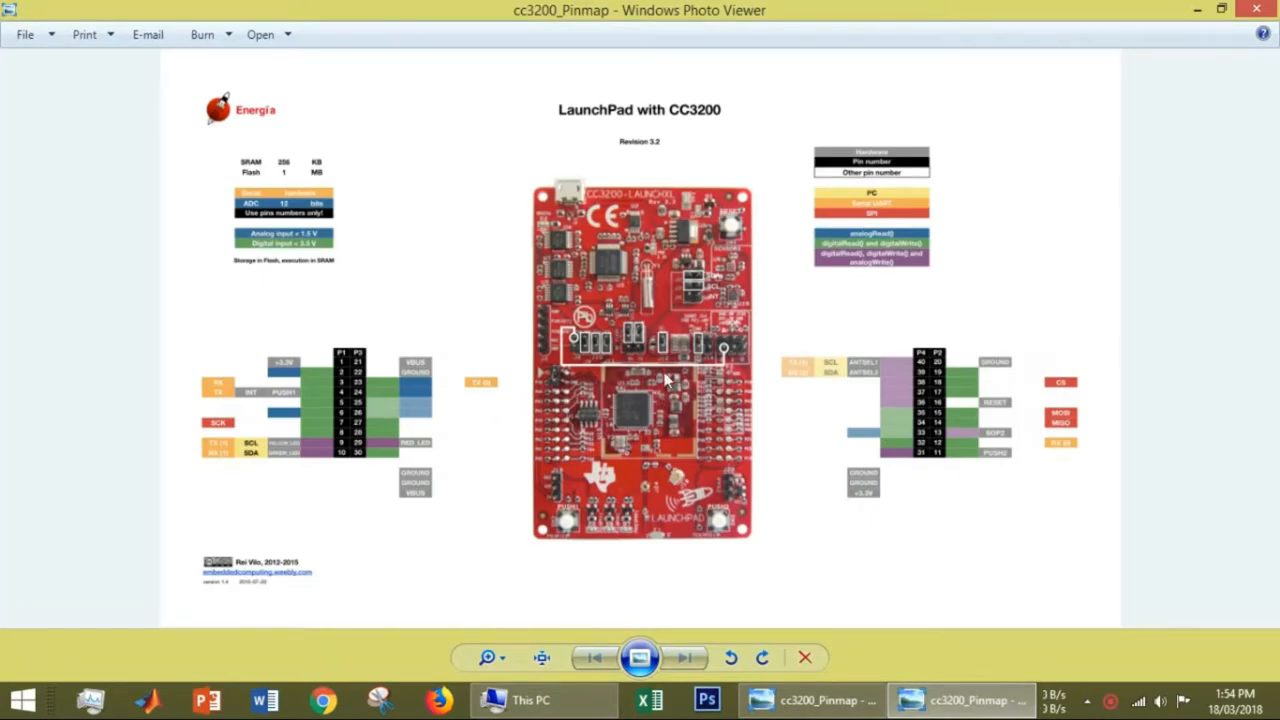
mouse_move(623, 384)
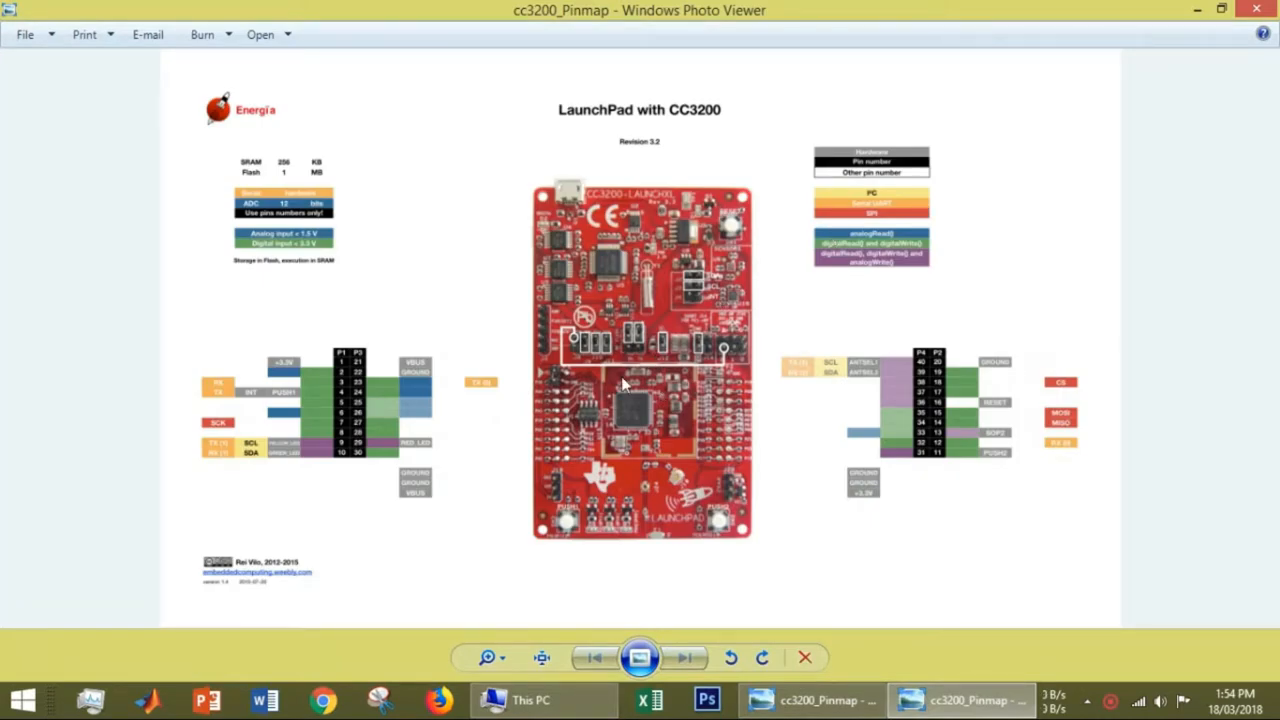
mouse_move(640, 375)
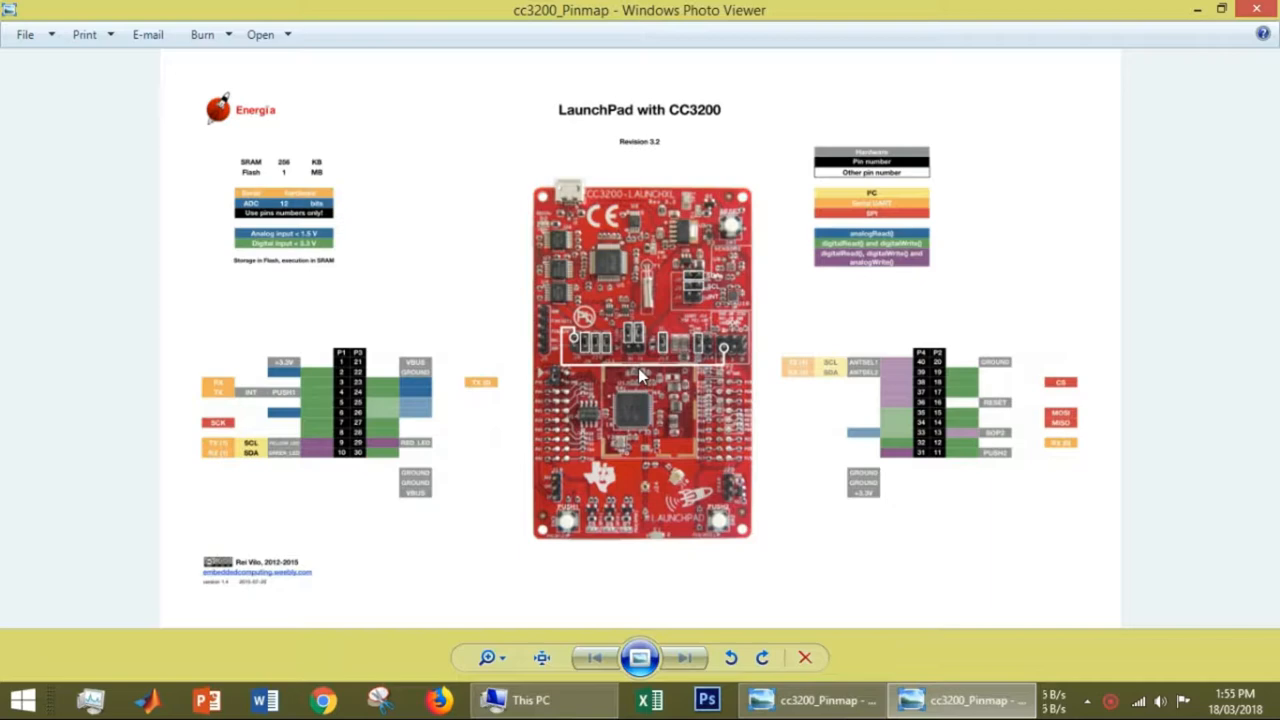
mouse_move(652, 147)
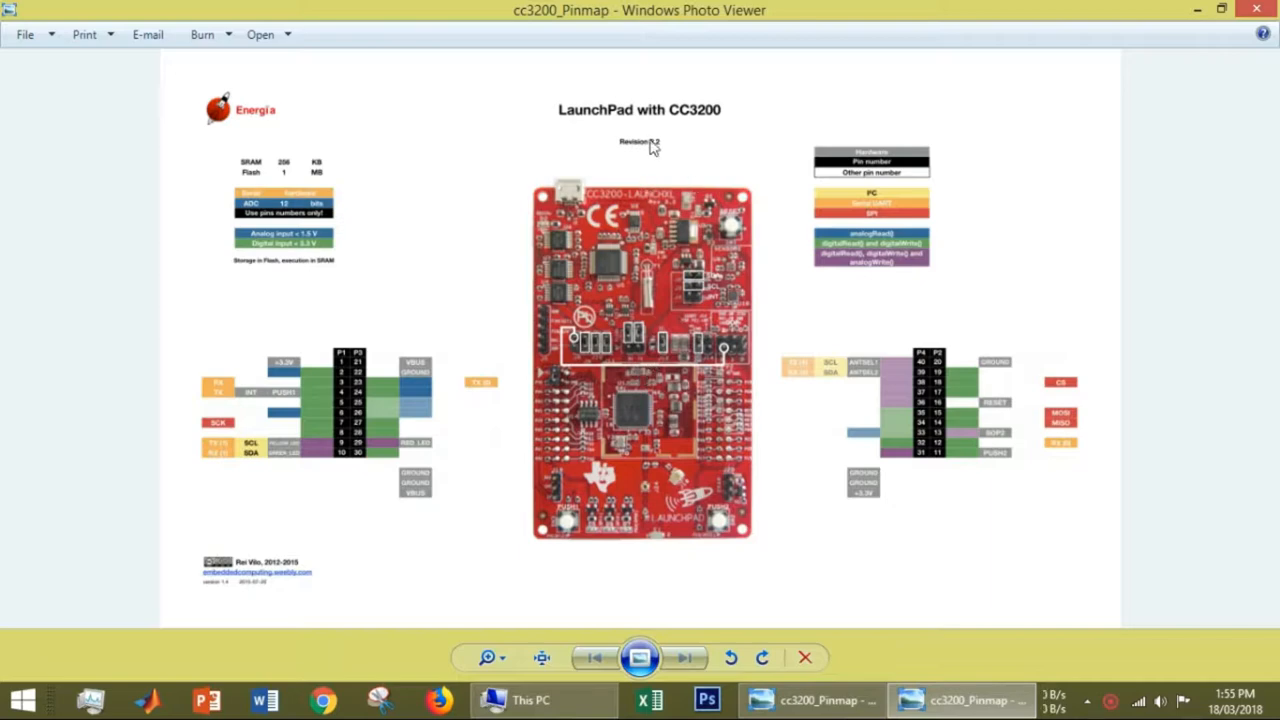
mouse_move(725, 152)
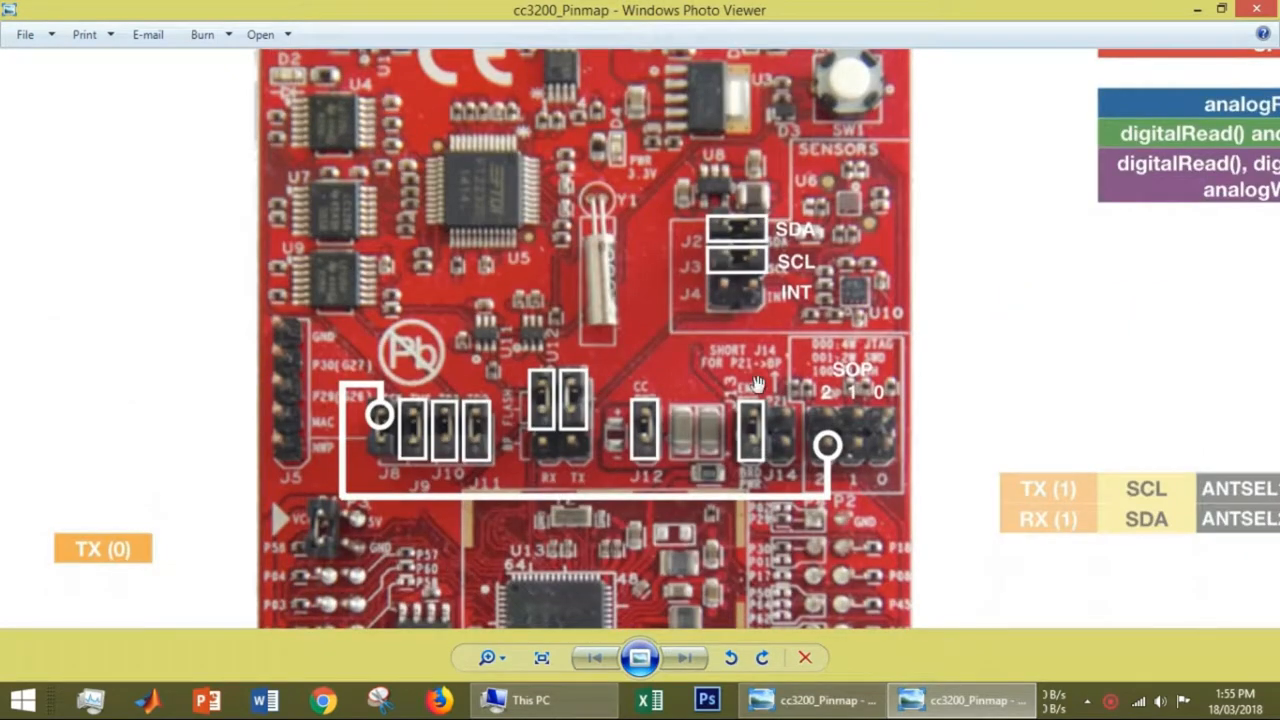
mouse_move(590, 400)
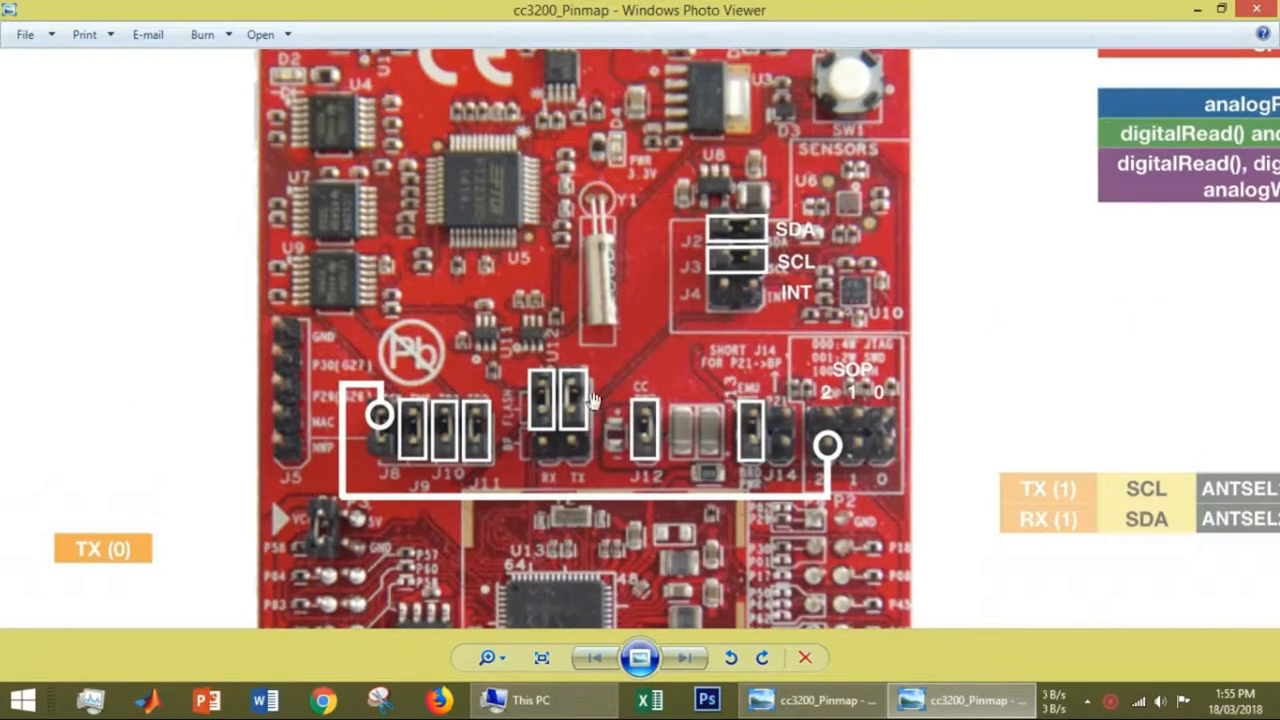
mouse_move(385, 410)
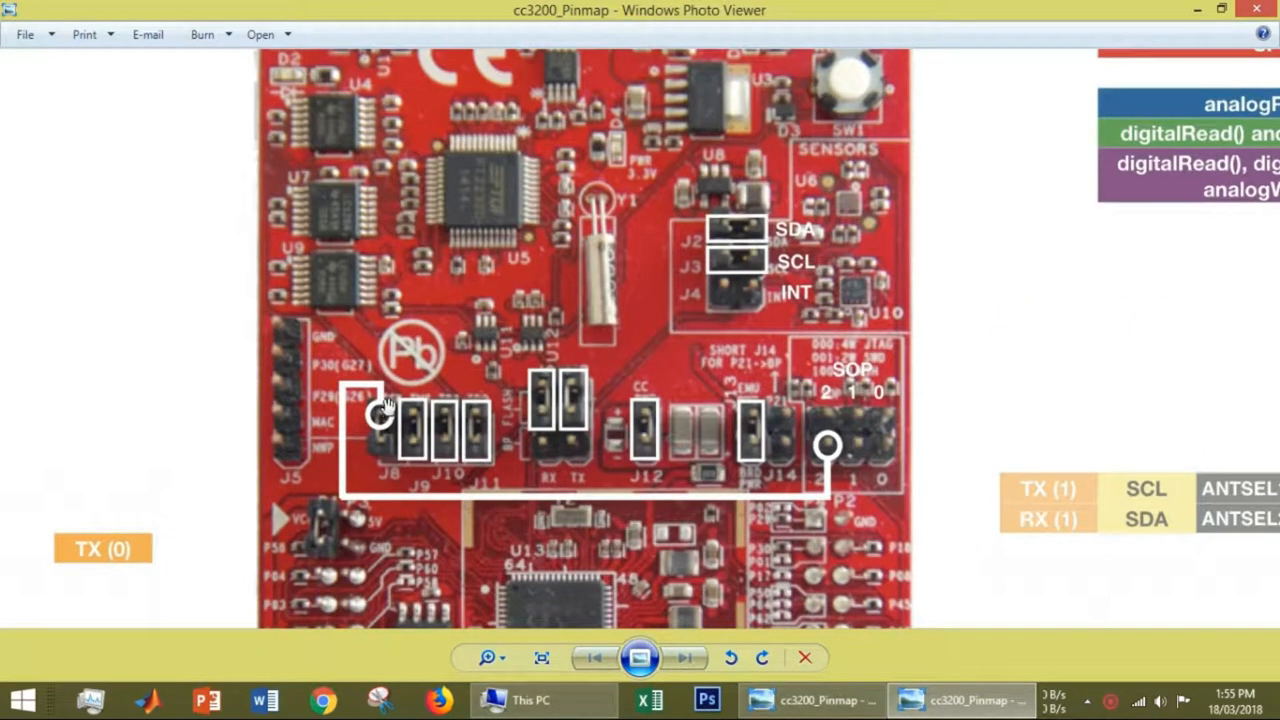
mouse_move(895, 485)
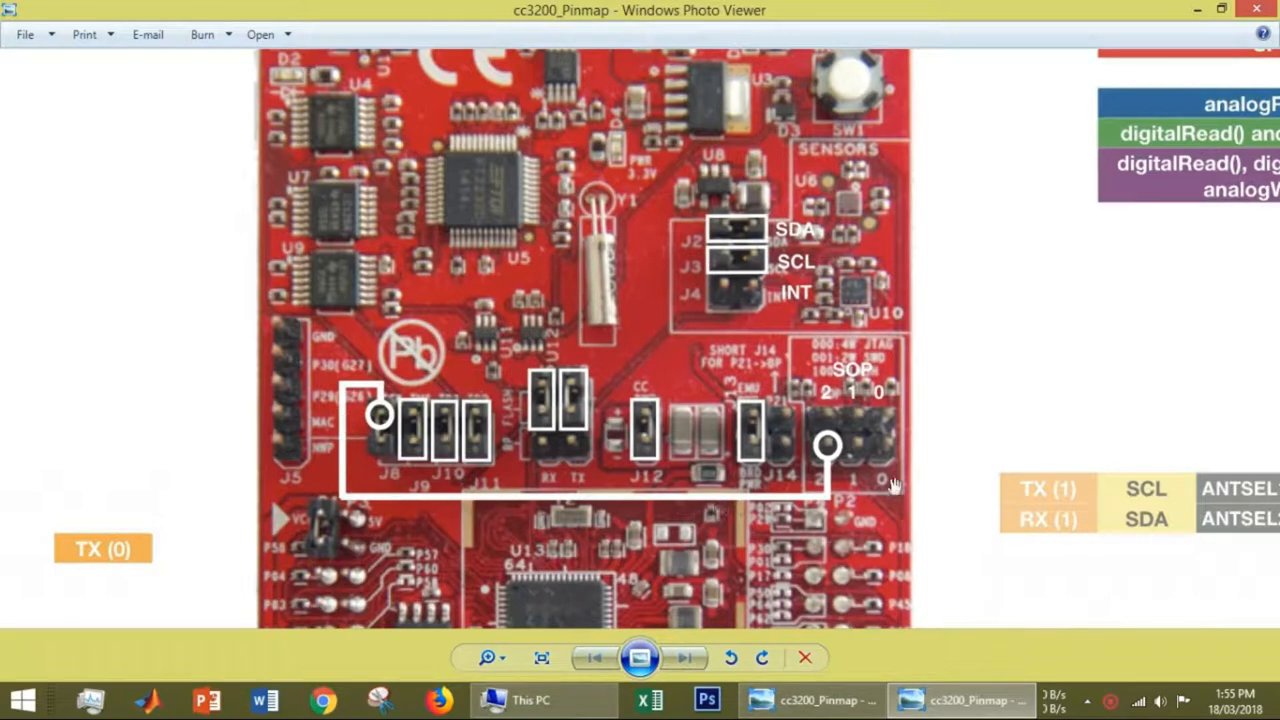
mouse_move(830, 448)
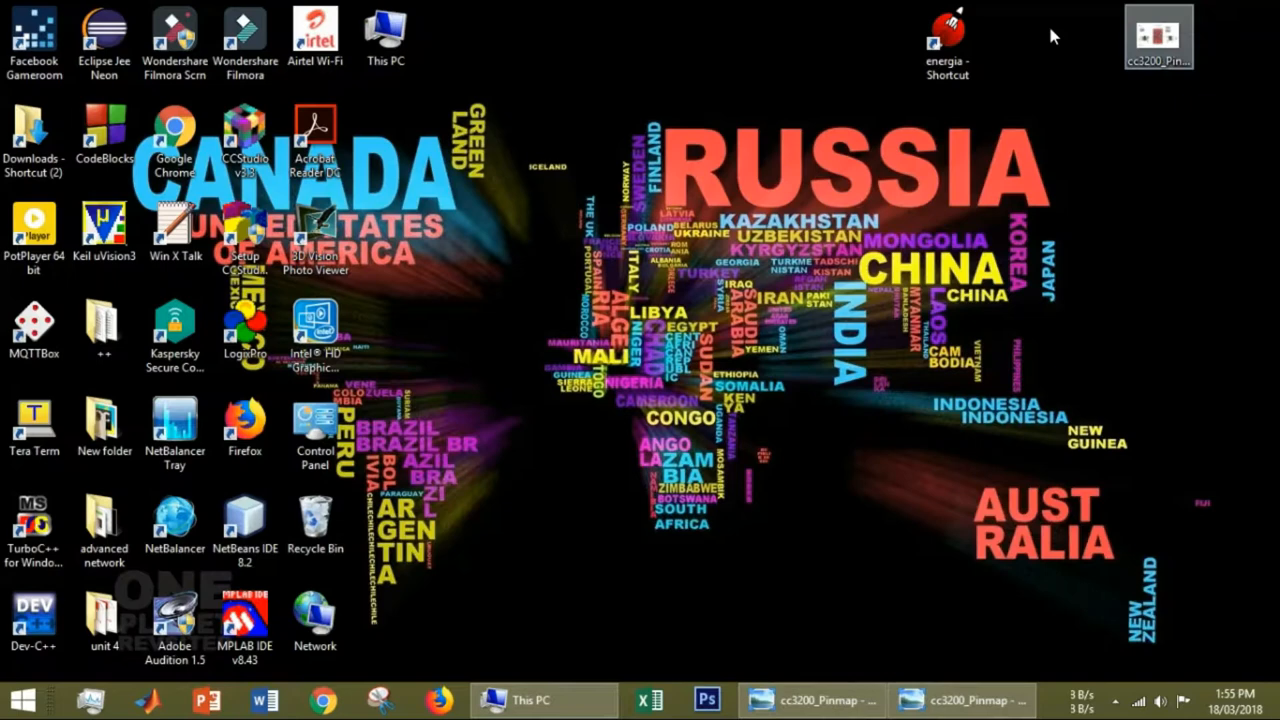
Launch Energia, open the SimpleWebServerWiFi example maximized, and select the LaunchPad w/ cc3200 (80MHz) board
double_click(946, 40)
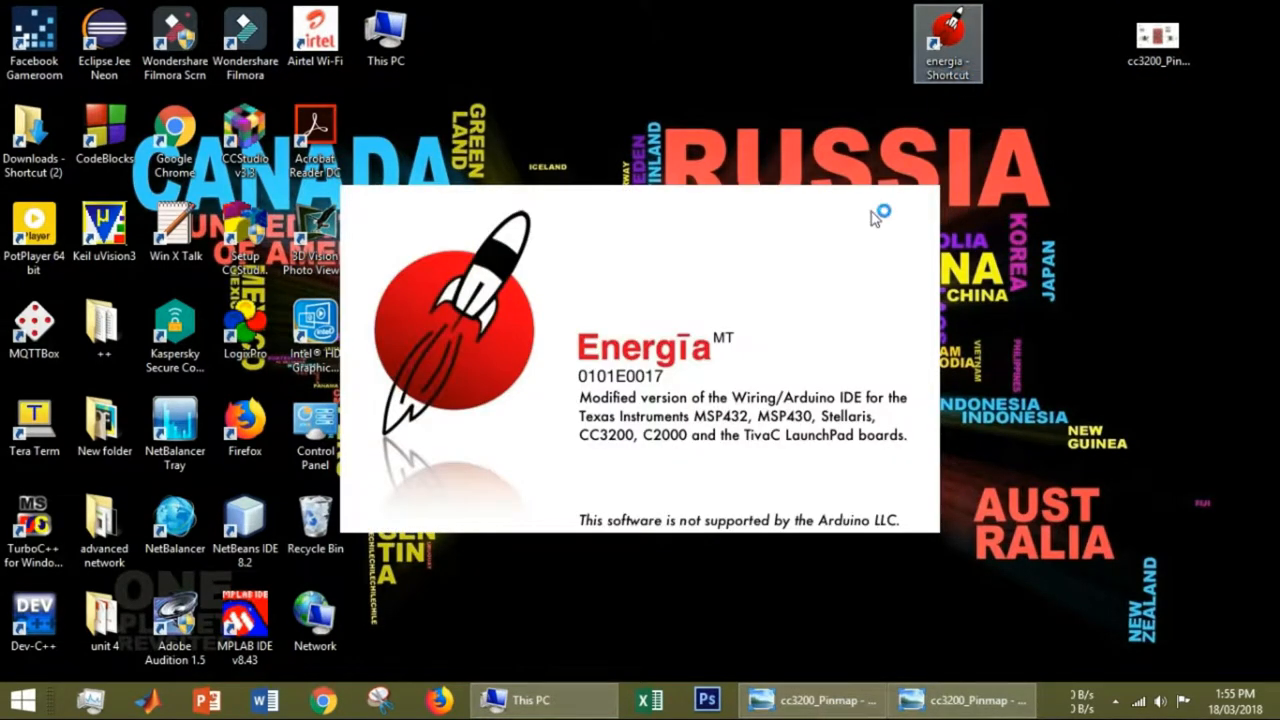
mouse_move(840, 253)
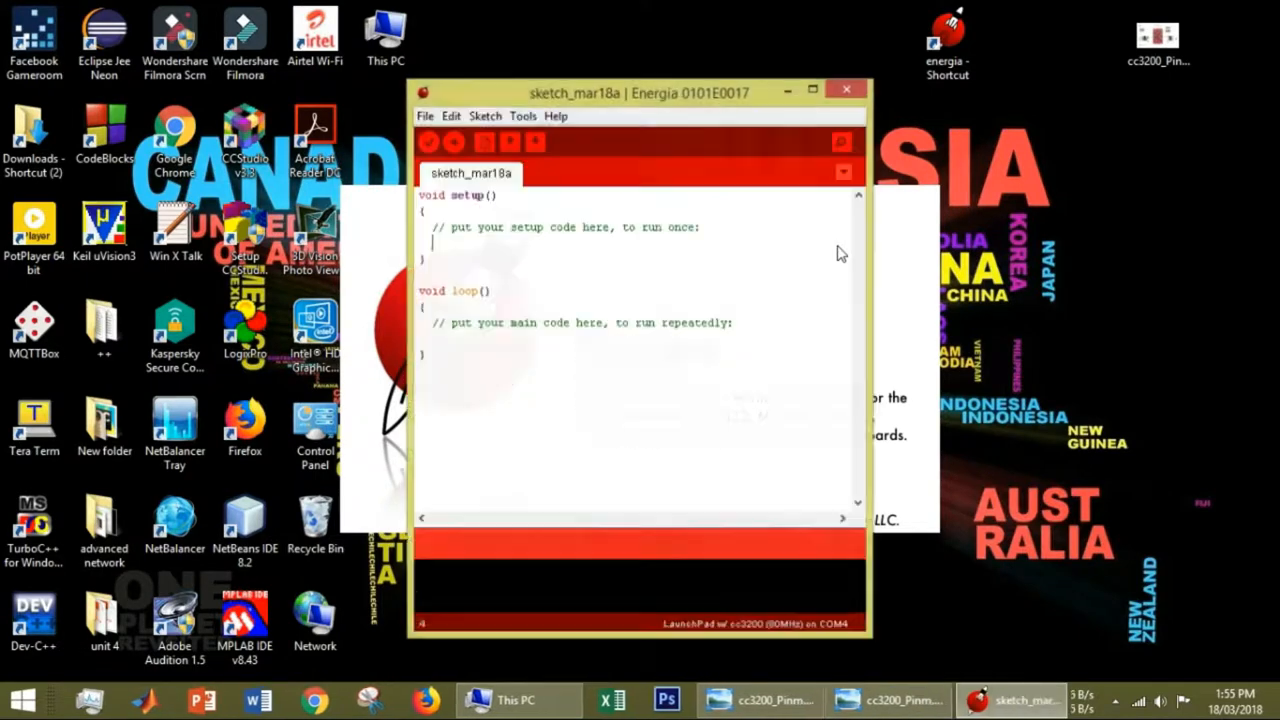
click(425, 116)
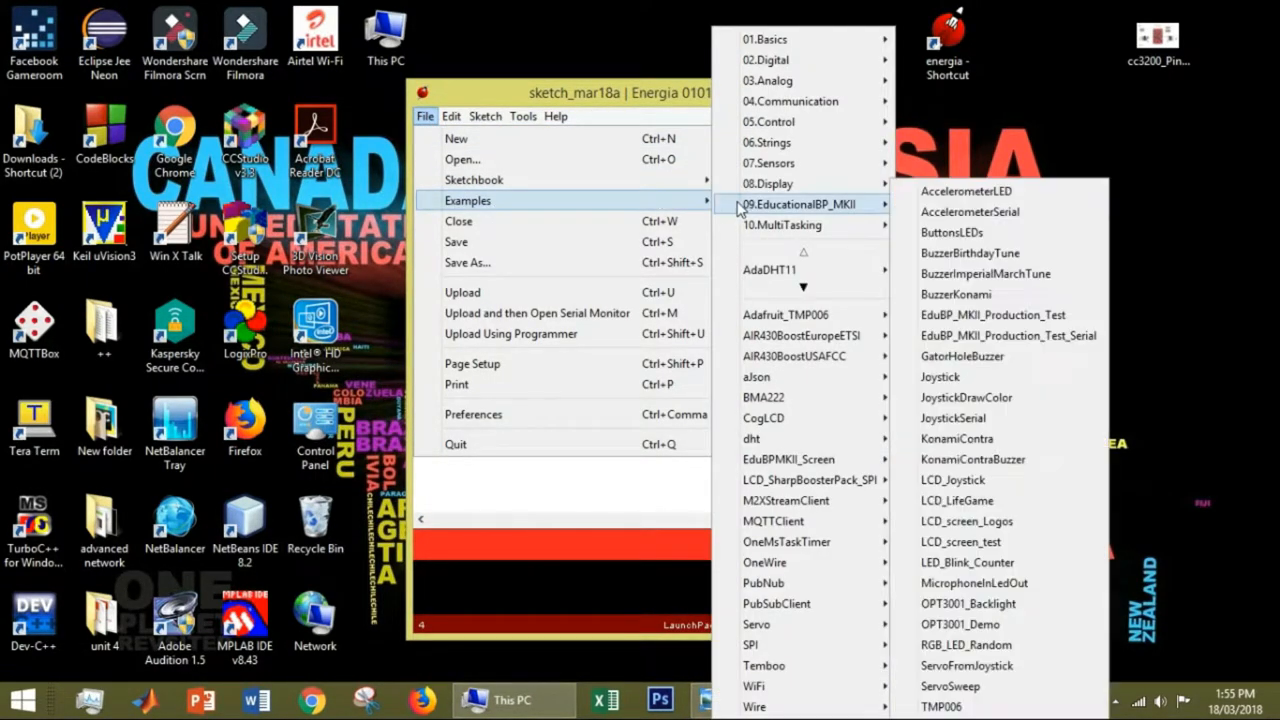
mouse_move(754, 686)
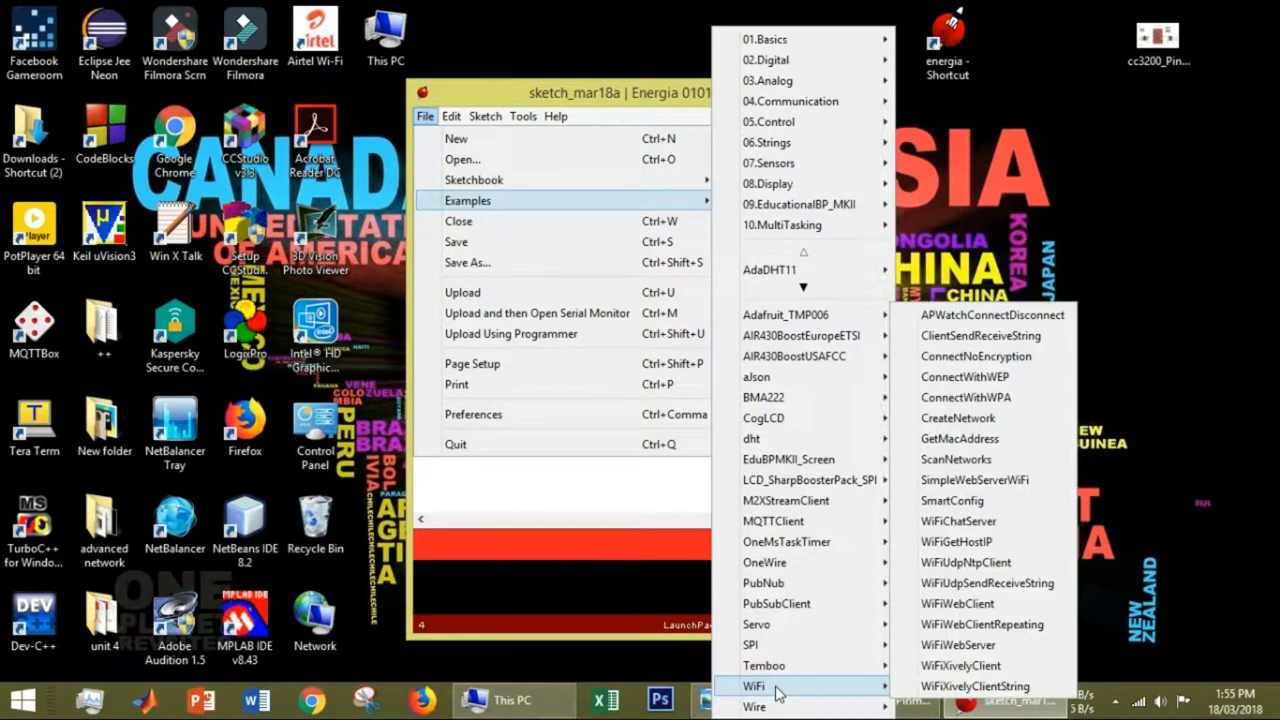
mouse_move(974, 480)
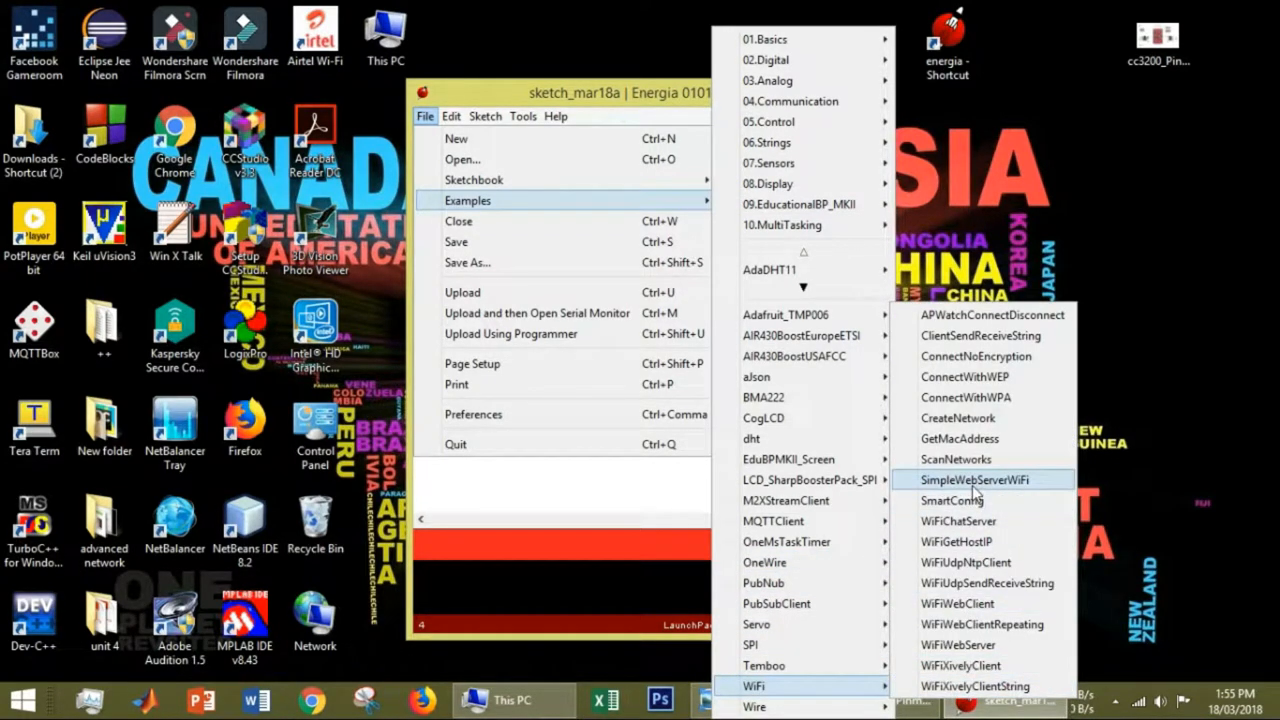
click(973, 480)
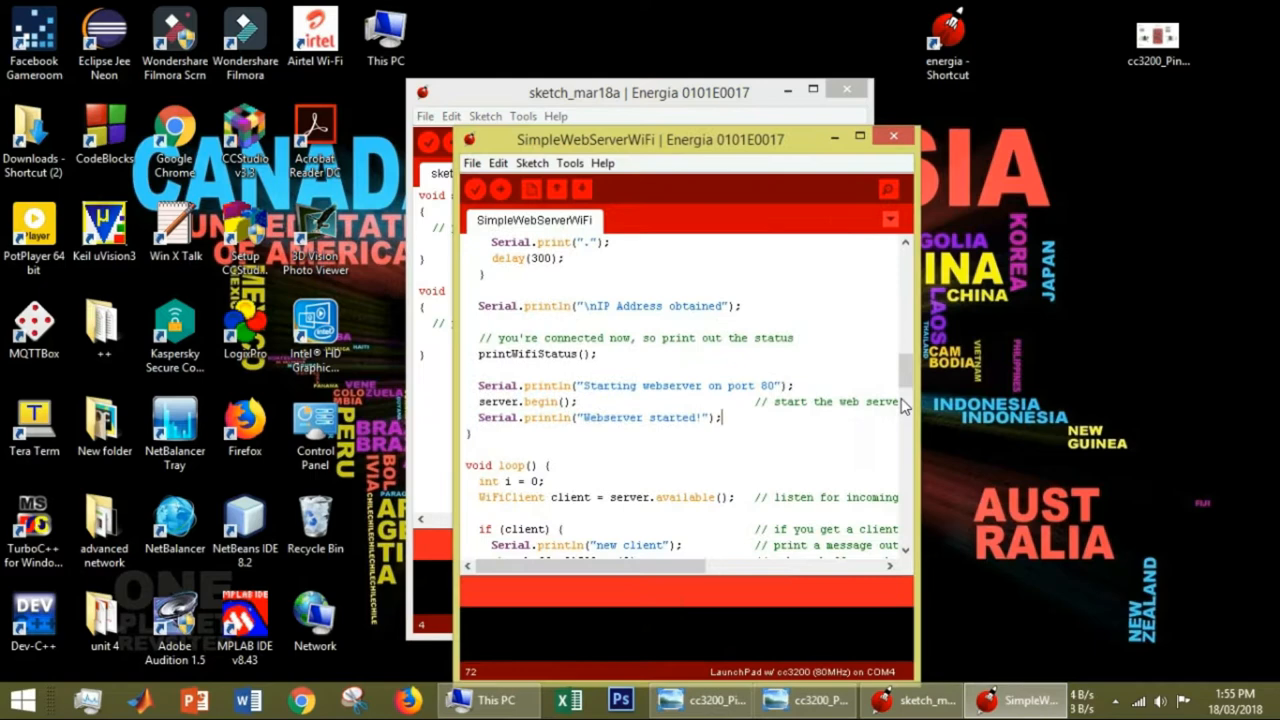
click(858, 135)
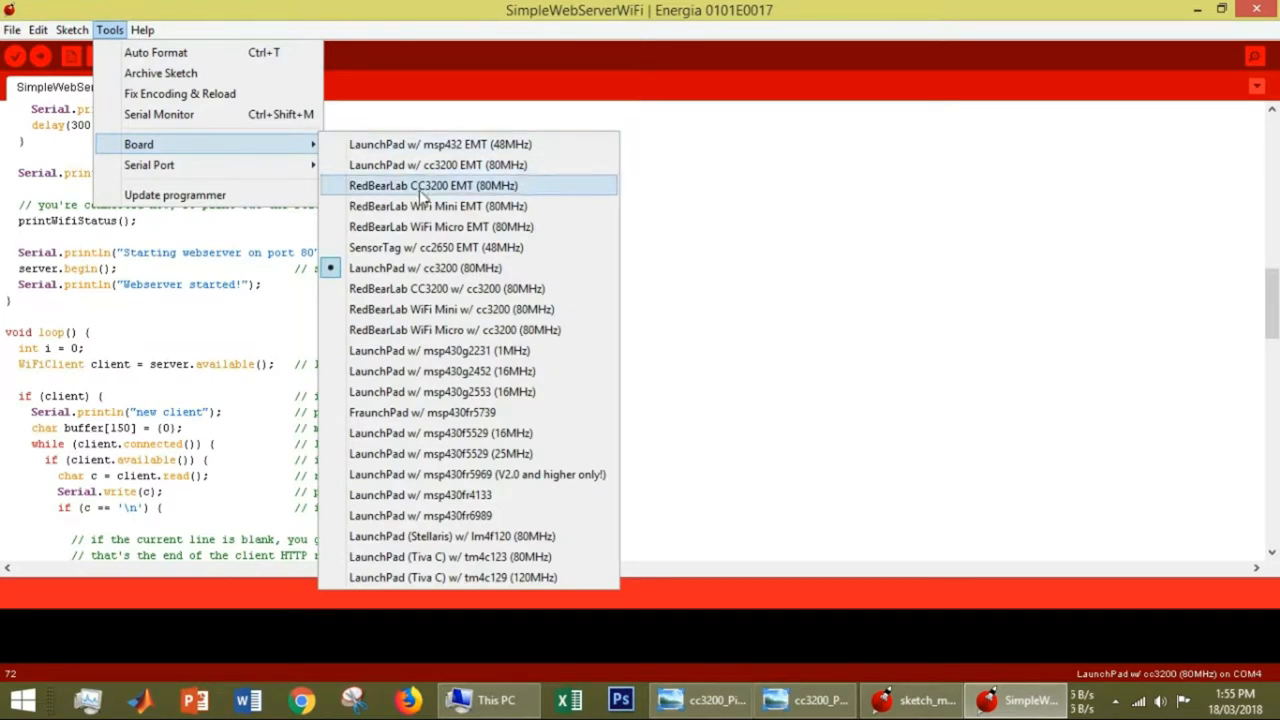
mouse_move(440, 268)
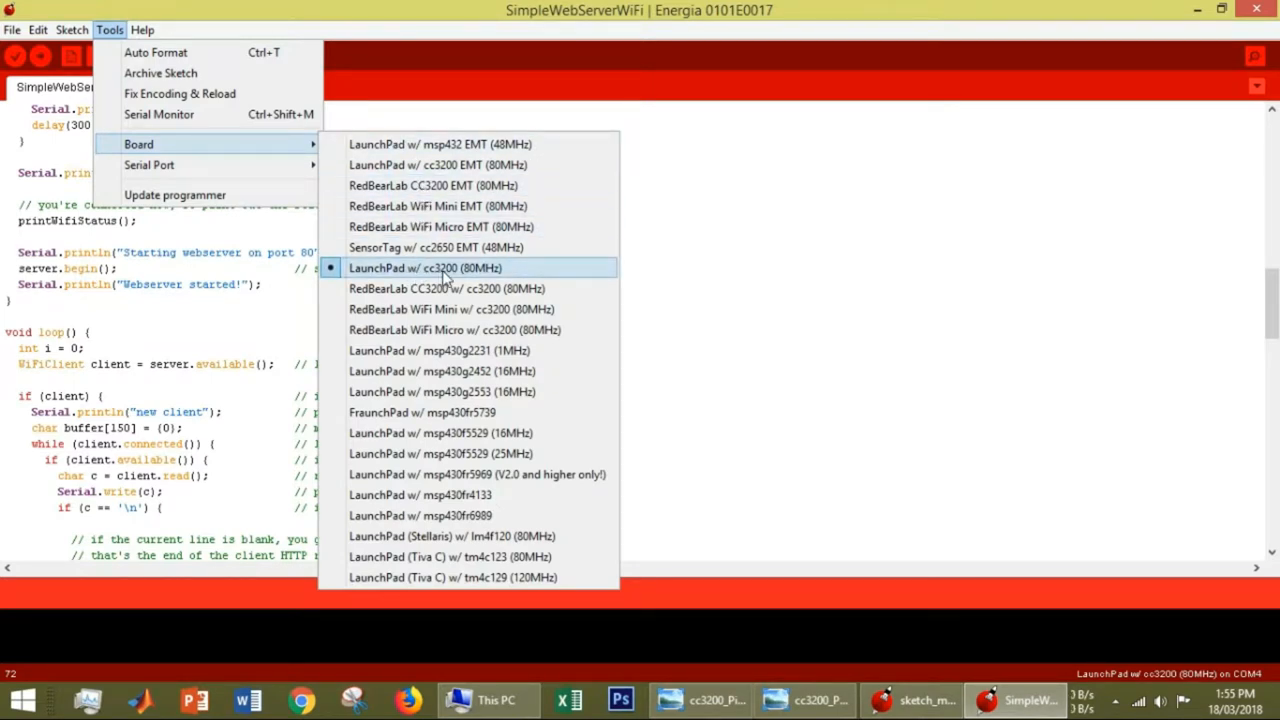
mouse_move(477, 280)
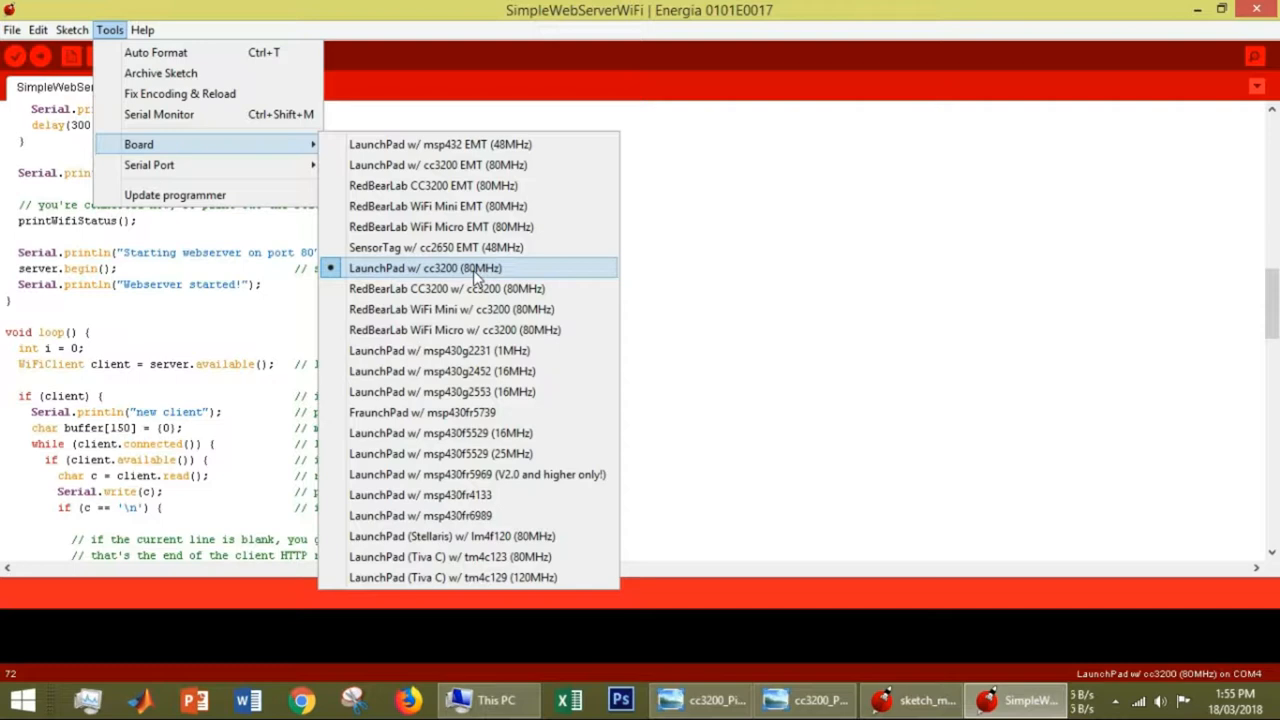
click(425, 267)
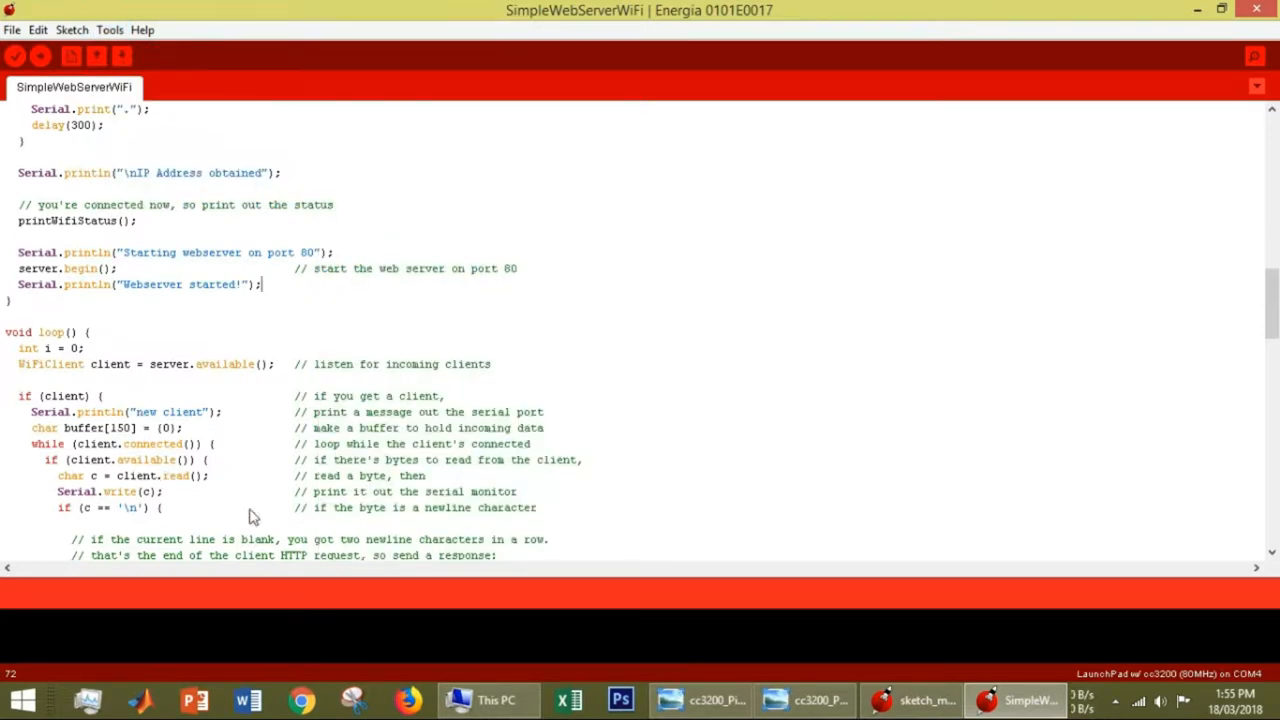
mouse_move(293, 323)
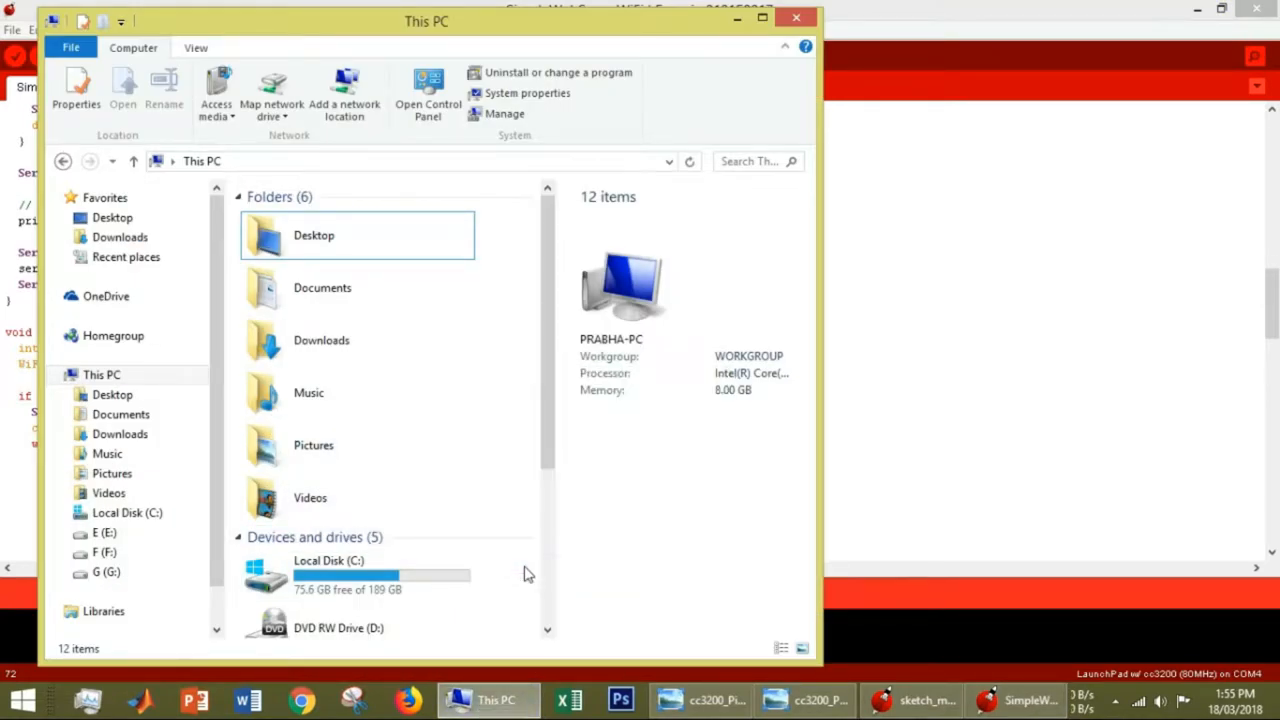
Check Device Manager for CC3200LP Dual Port on COM4, then close it
click(527, 92)
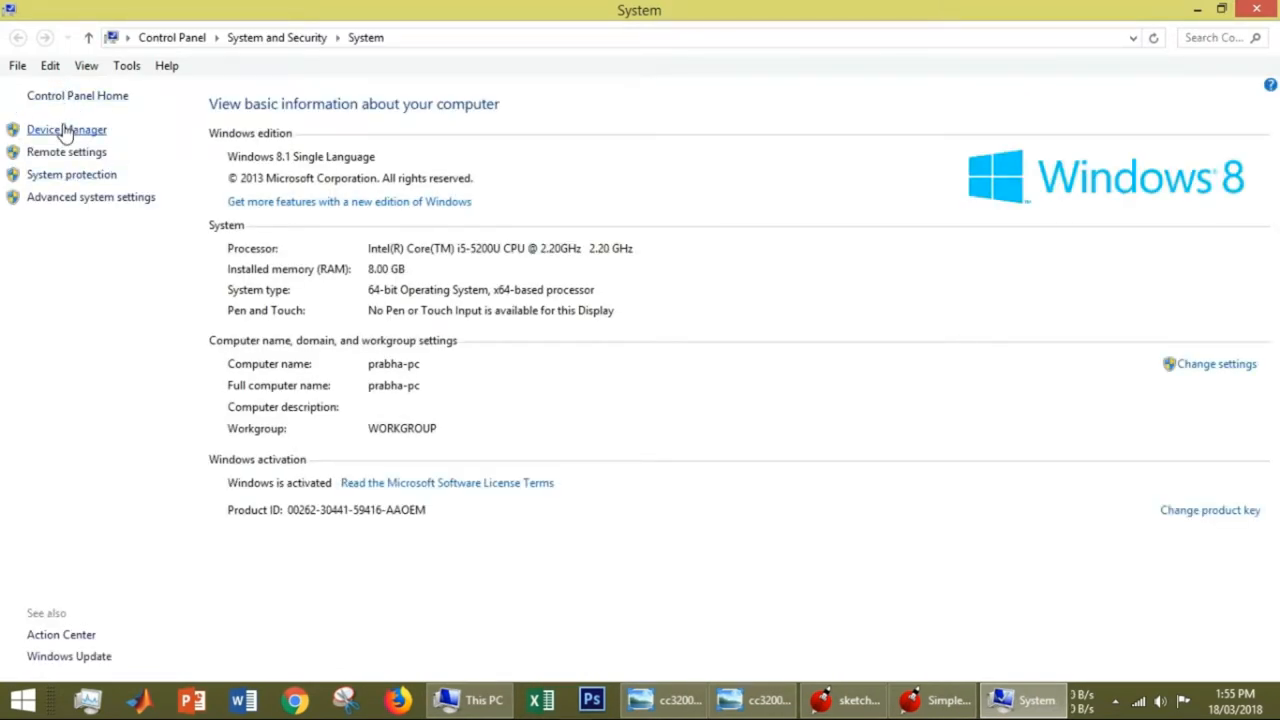
click(66, 129)
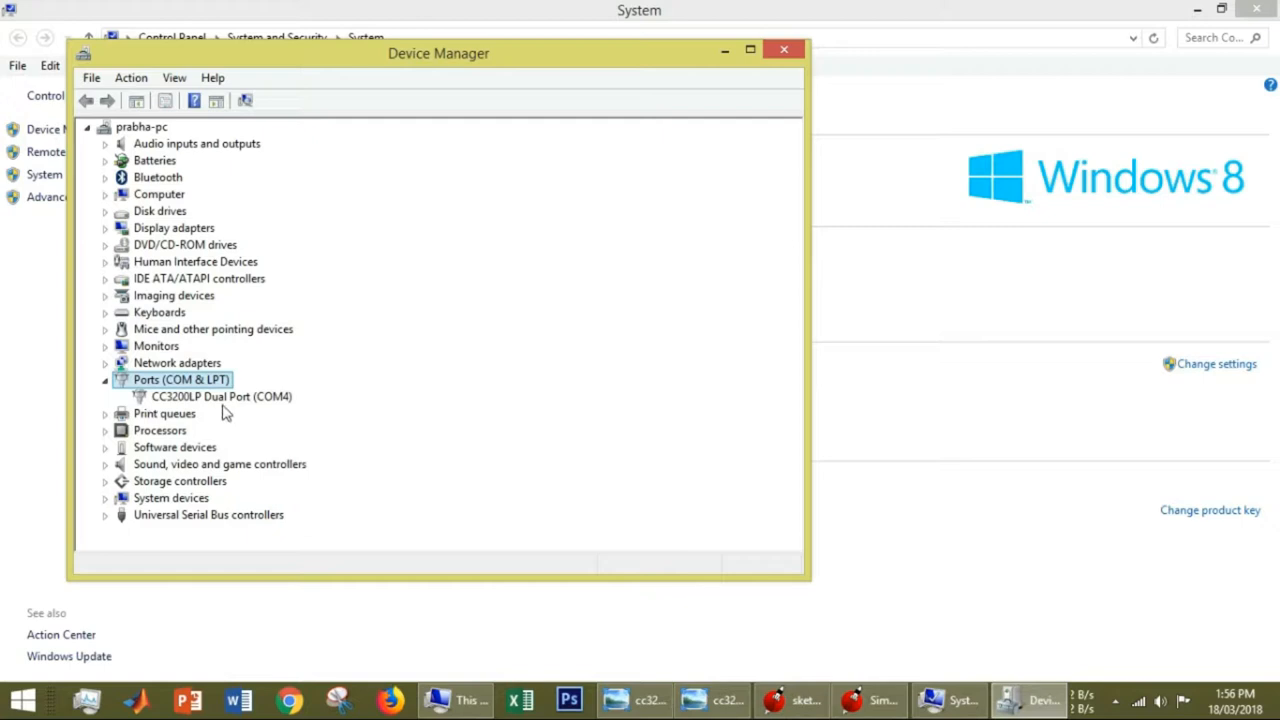
mouse_move(190, 413)
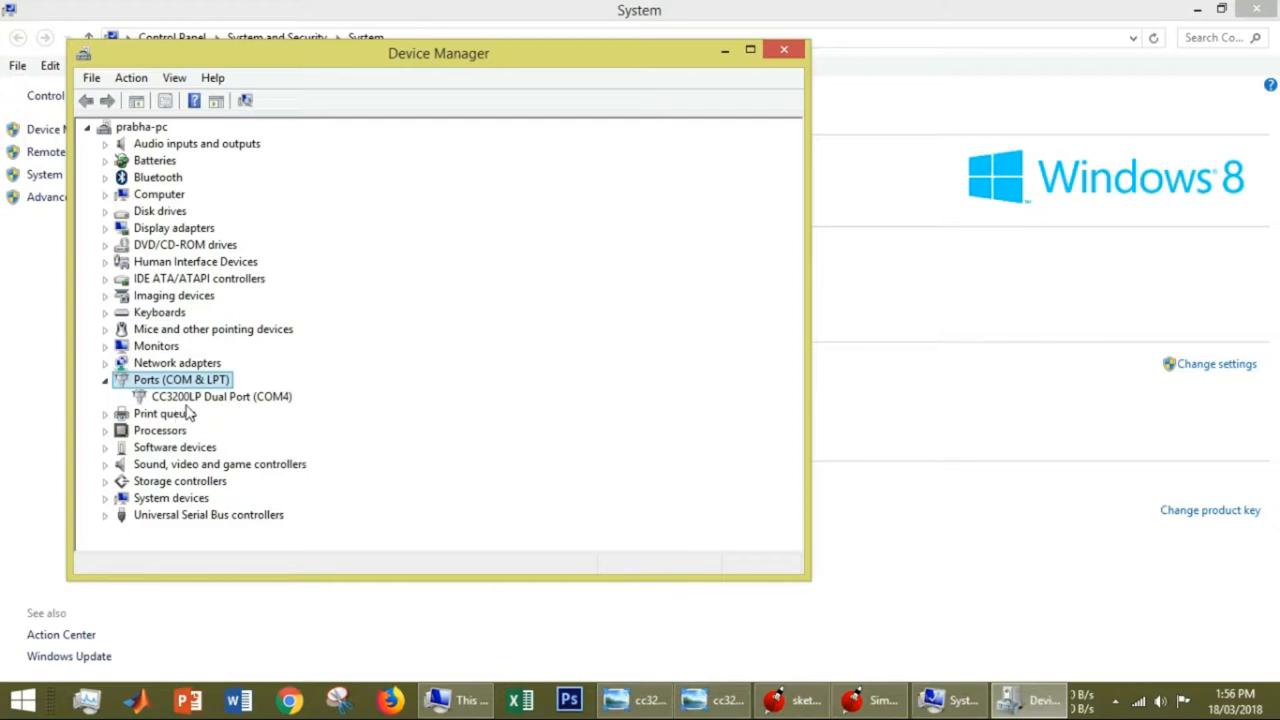
mouse_move(256, 411)
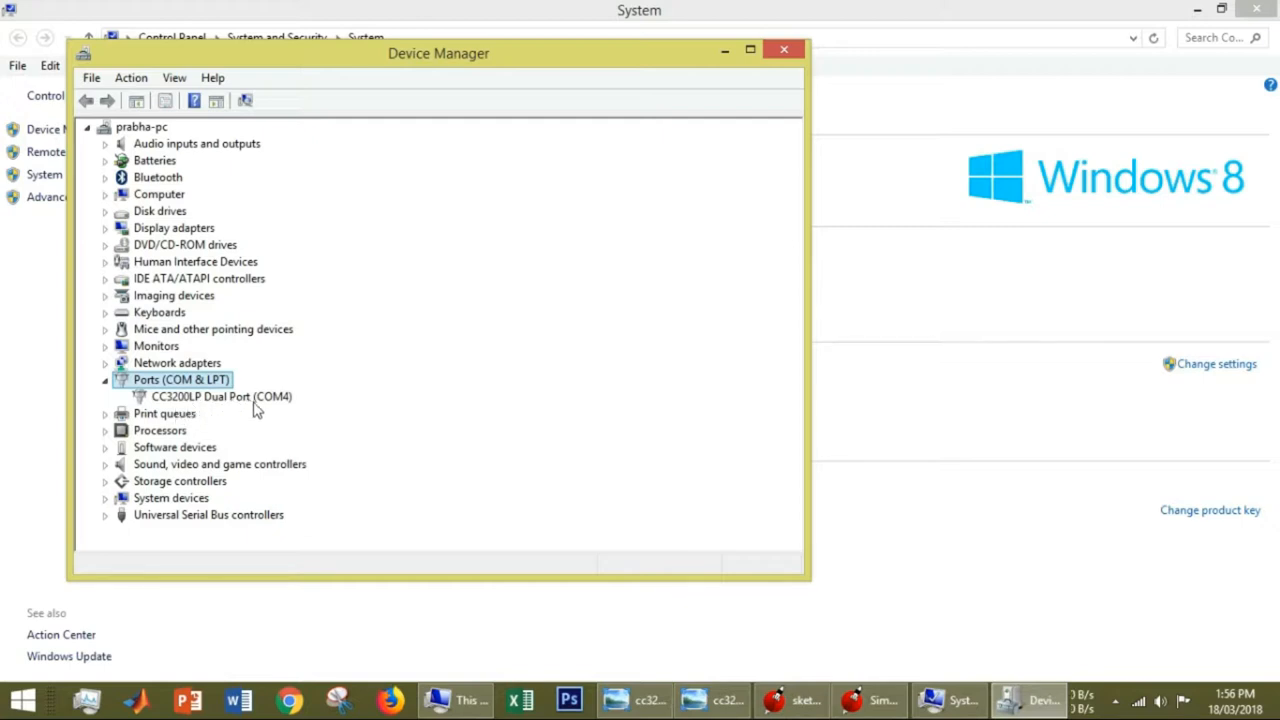
mouse_move(283, 408)
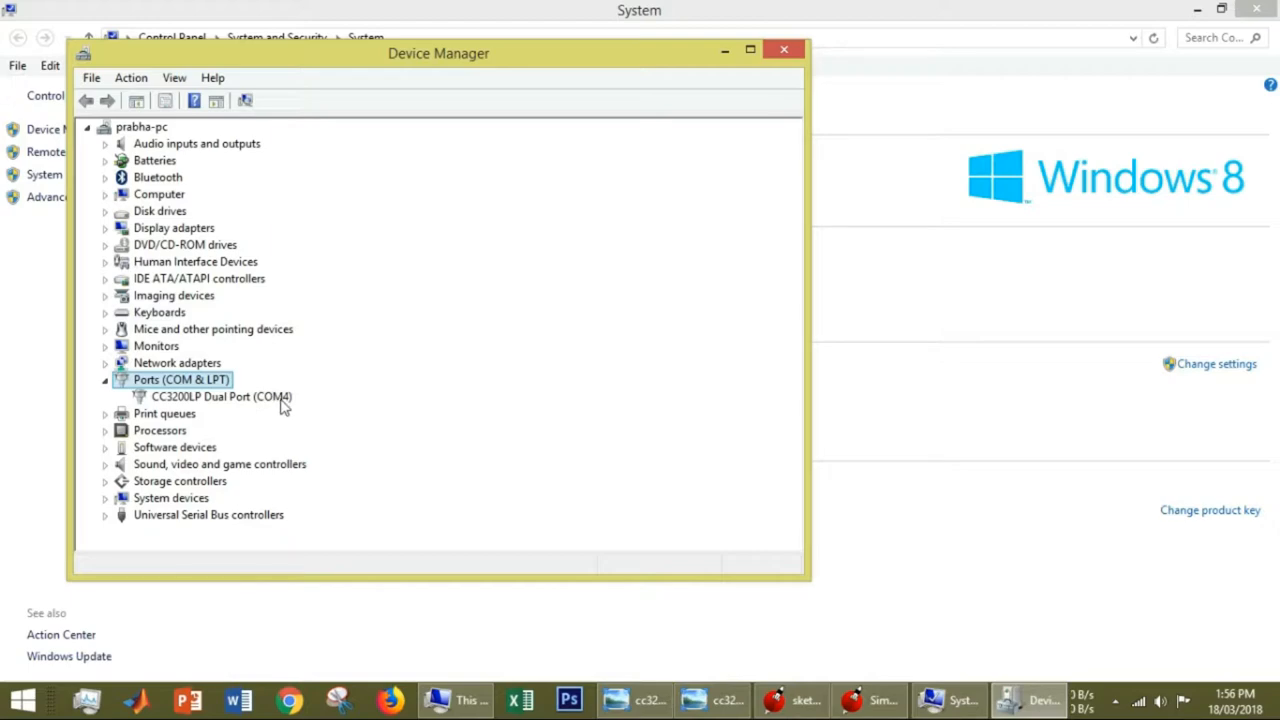
click(784, 49)
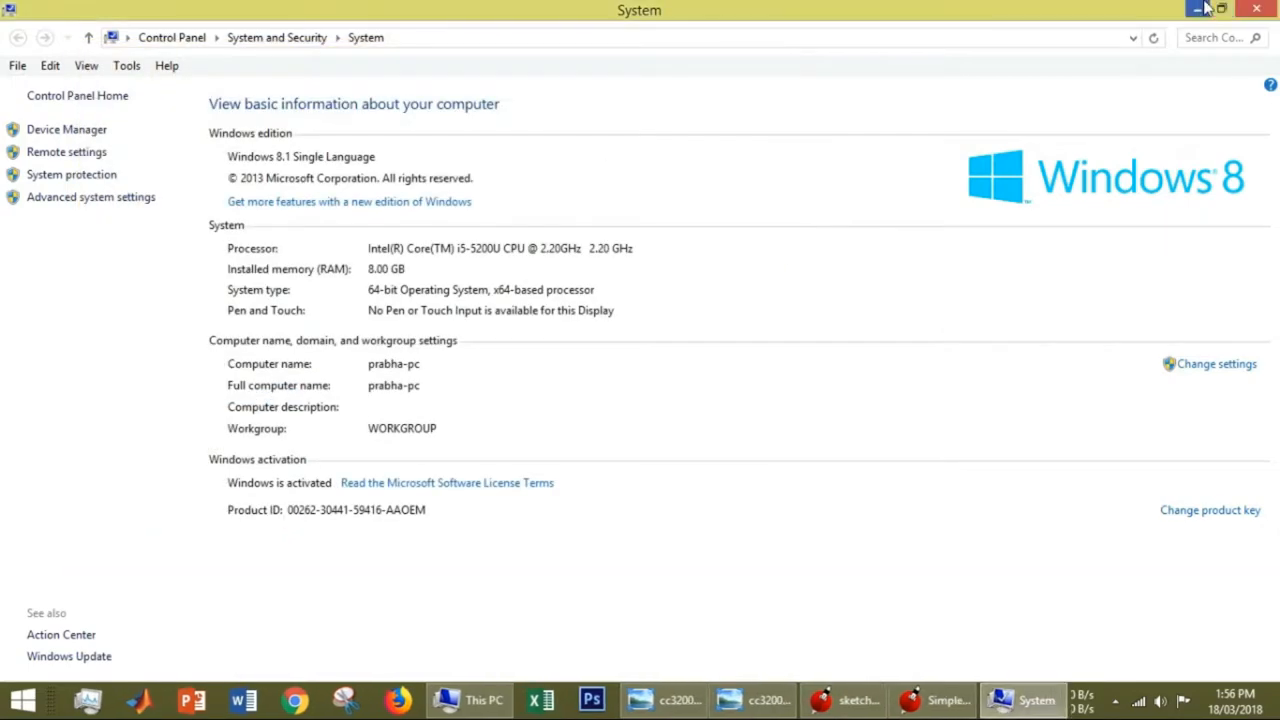
Minimise System information and confirm COM4 under Energia's Tools > Serial Port
click(942, 699)
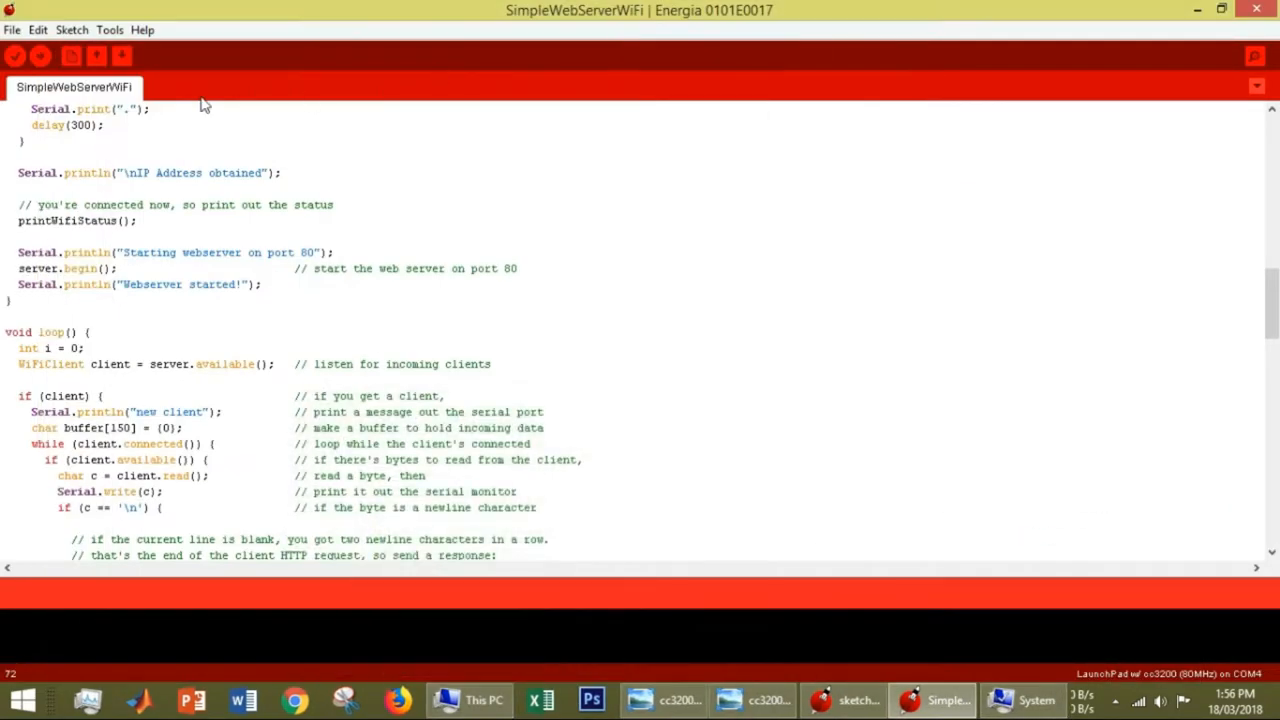
click(109, 29)
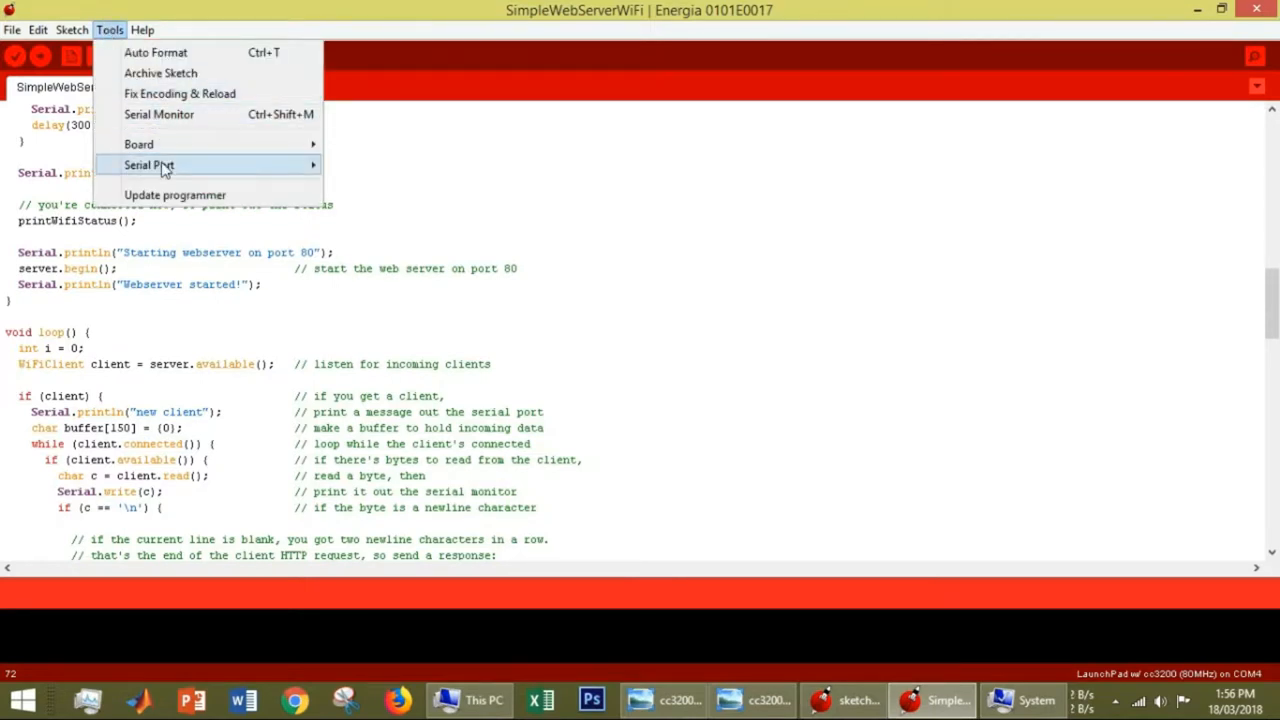
click(256, 205)
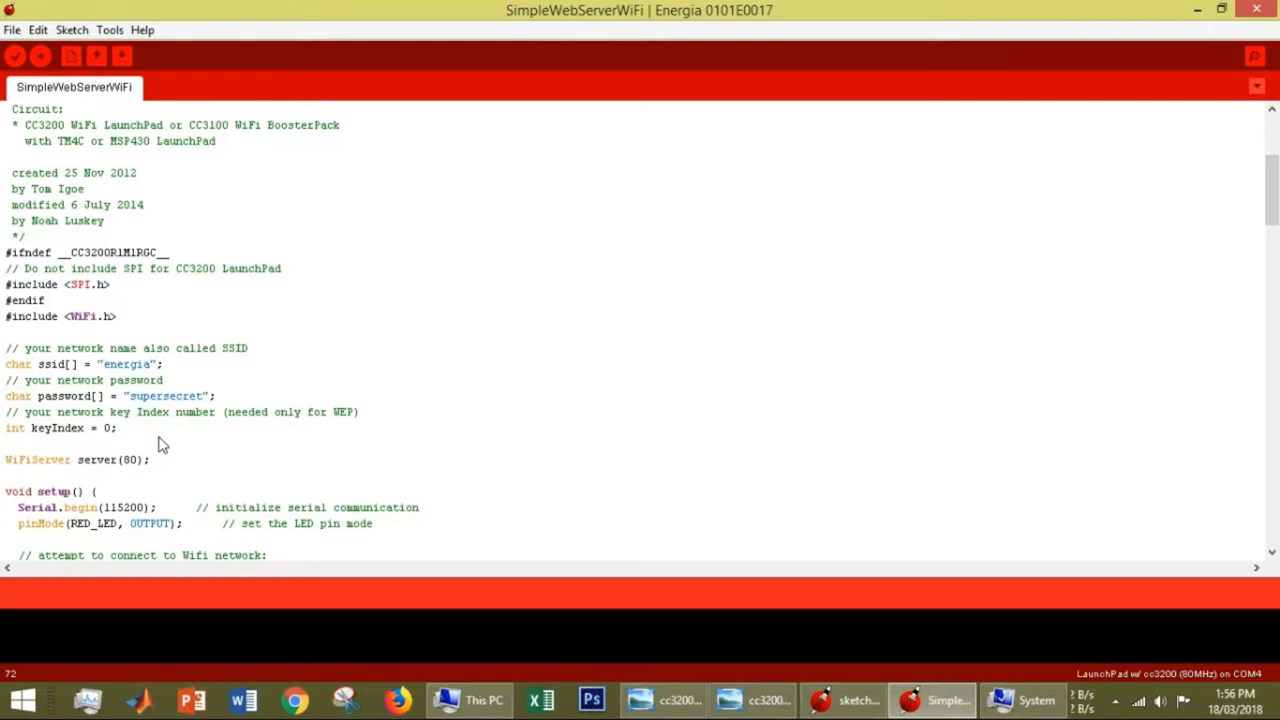
mouse_move(167, 380)
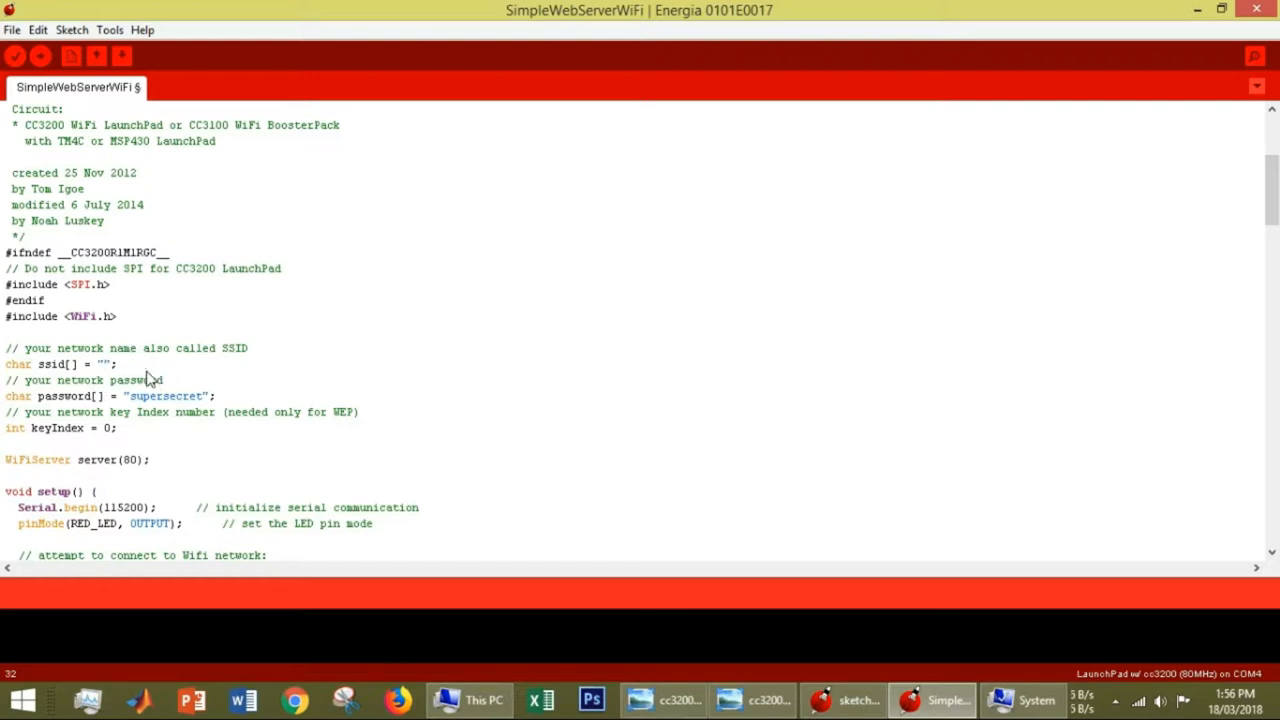
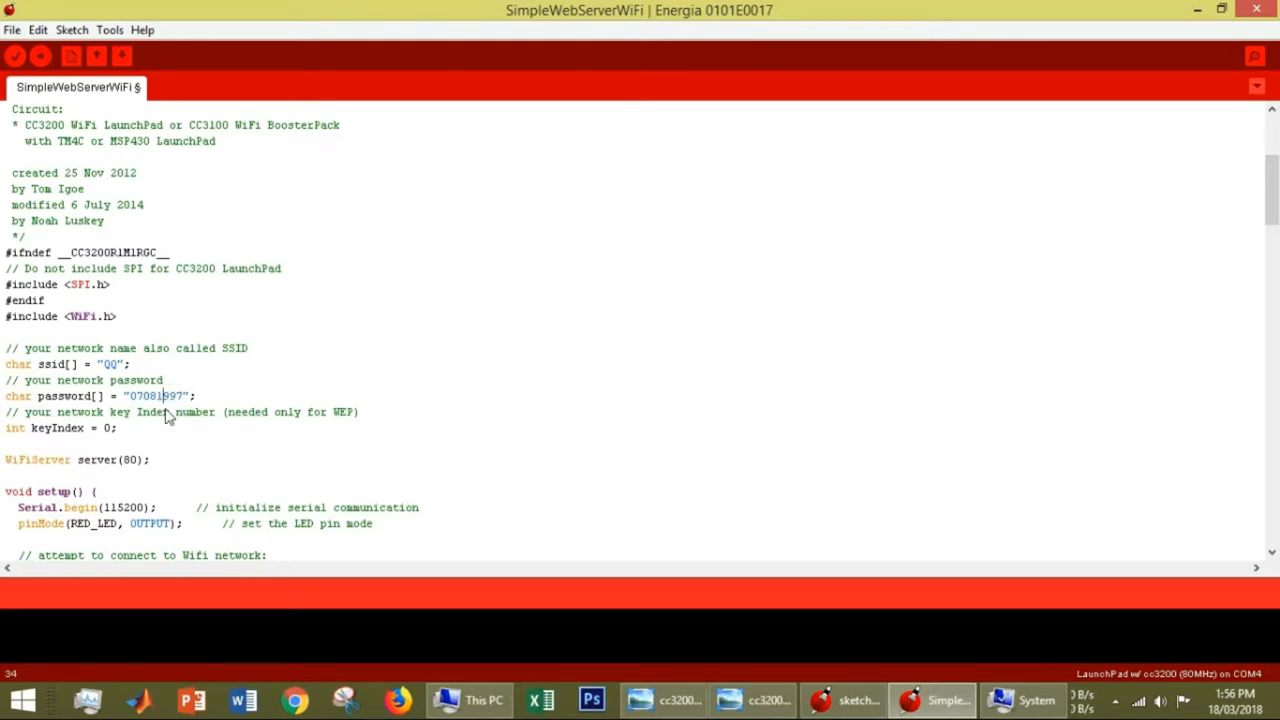
scroll(down, 3)
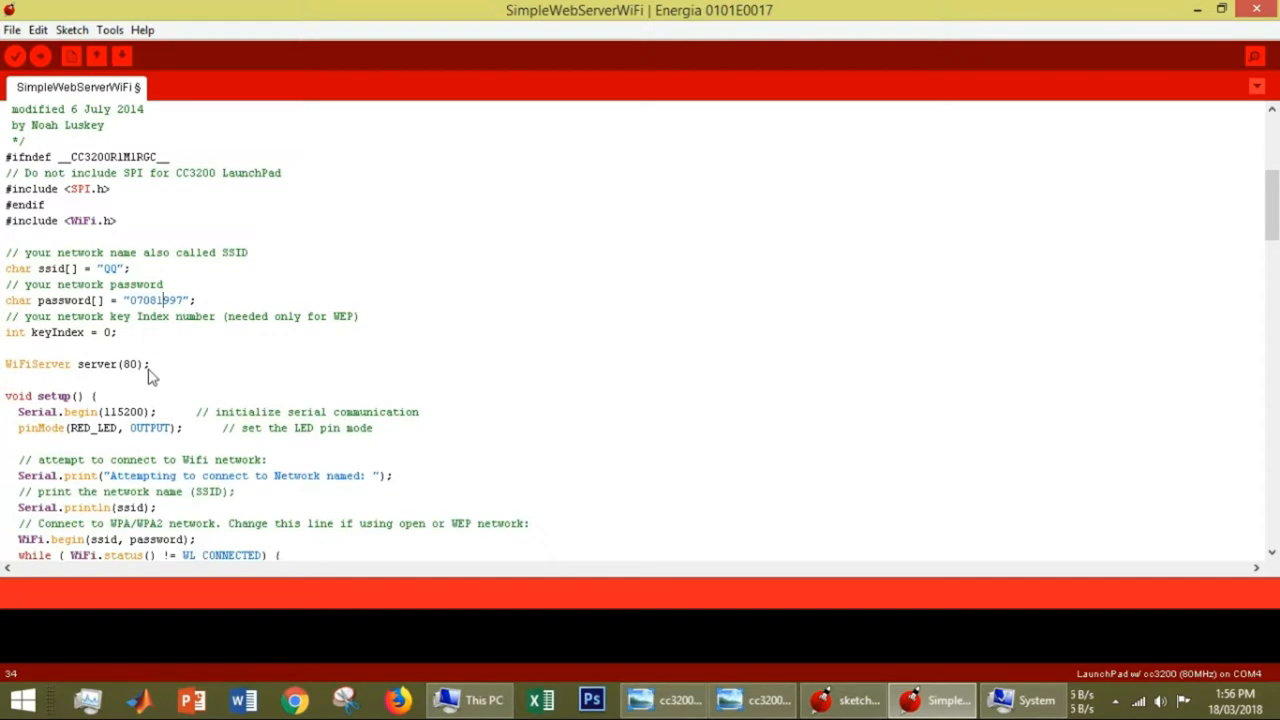
scroll(down, 3)
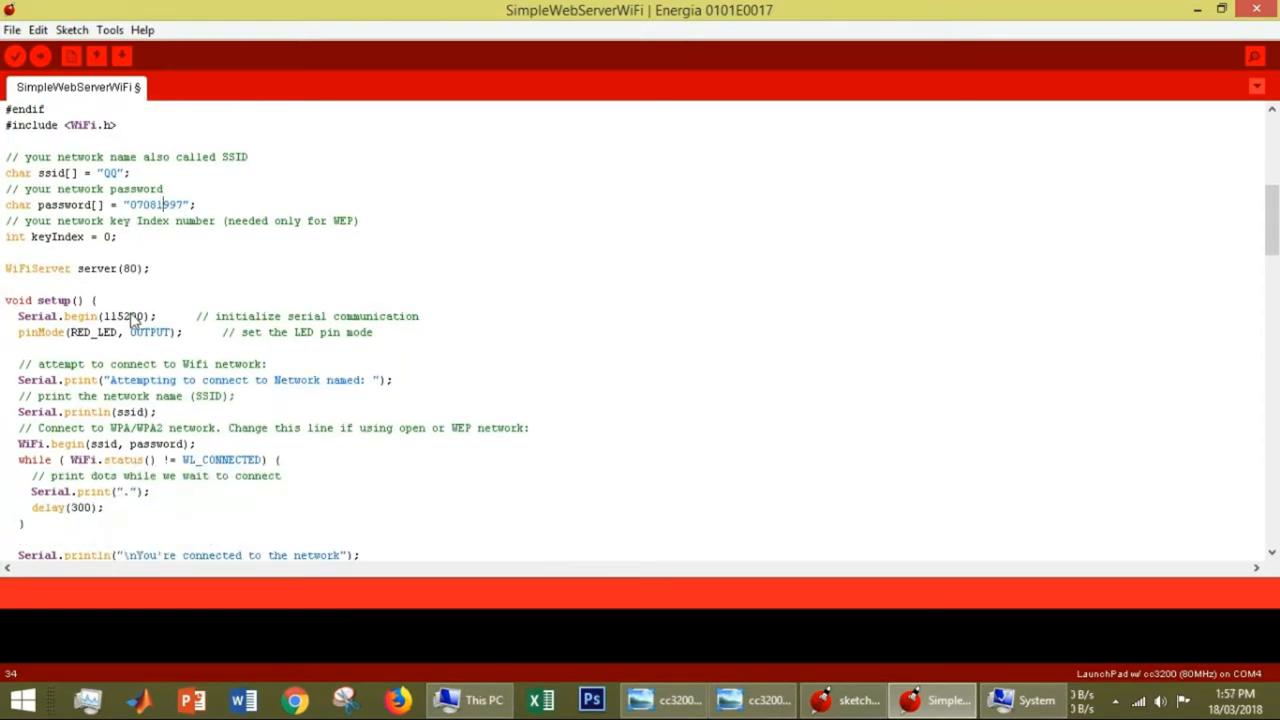
scroll(down, 3)
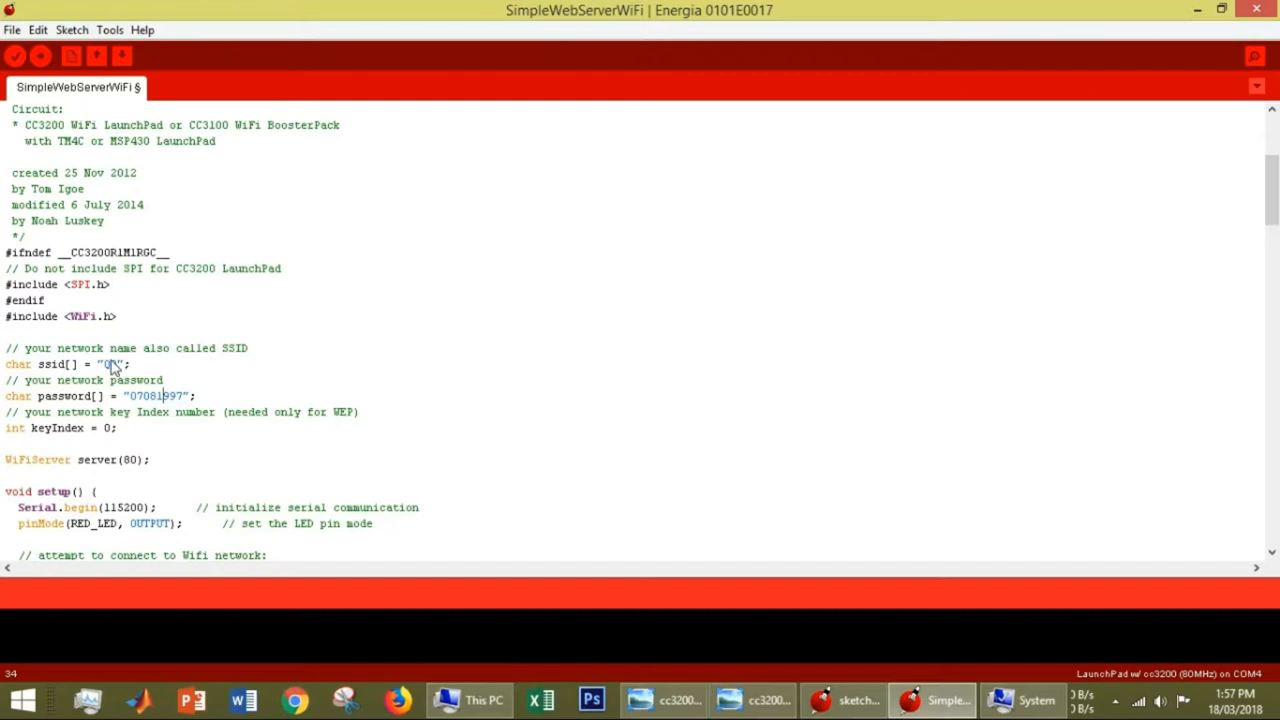
scroll(down, 3)
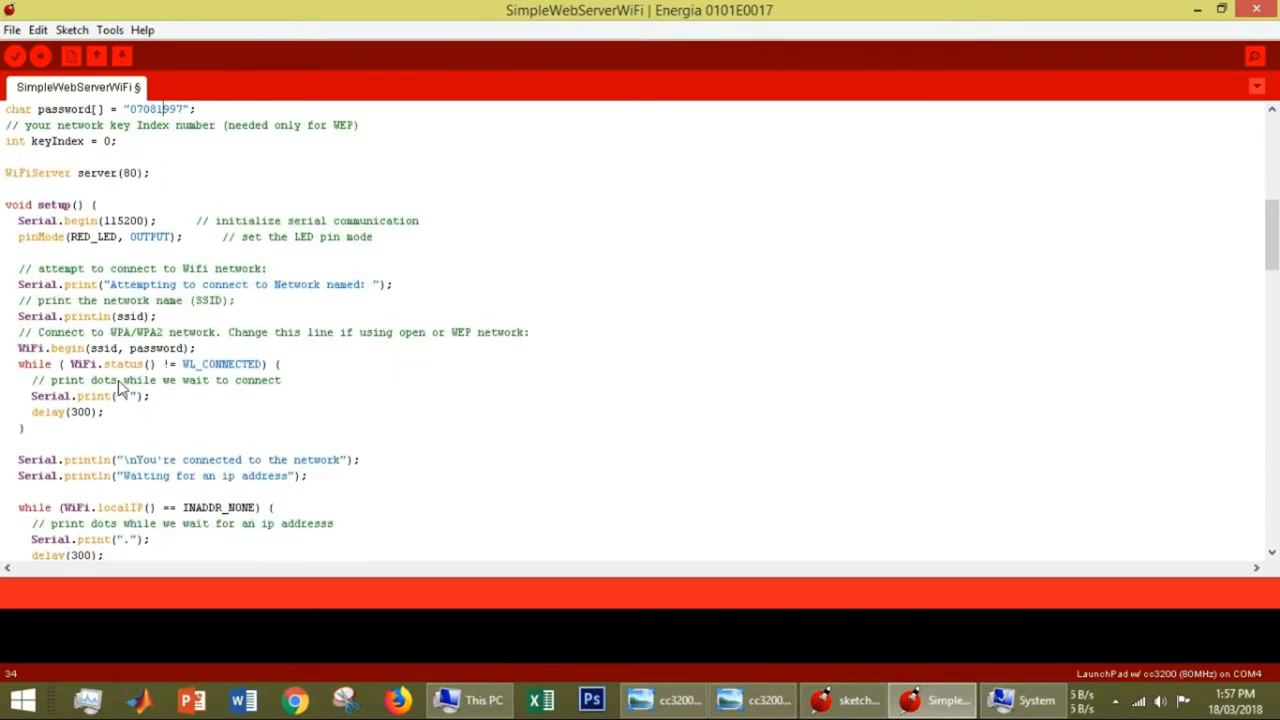
scroll(down, 3)
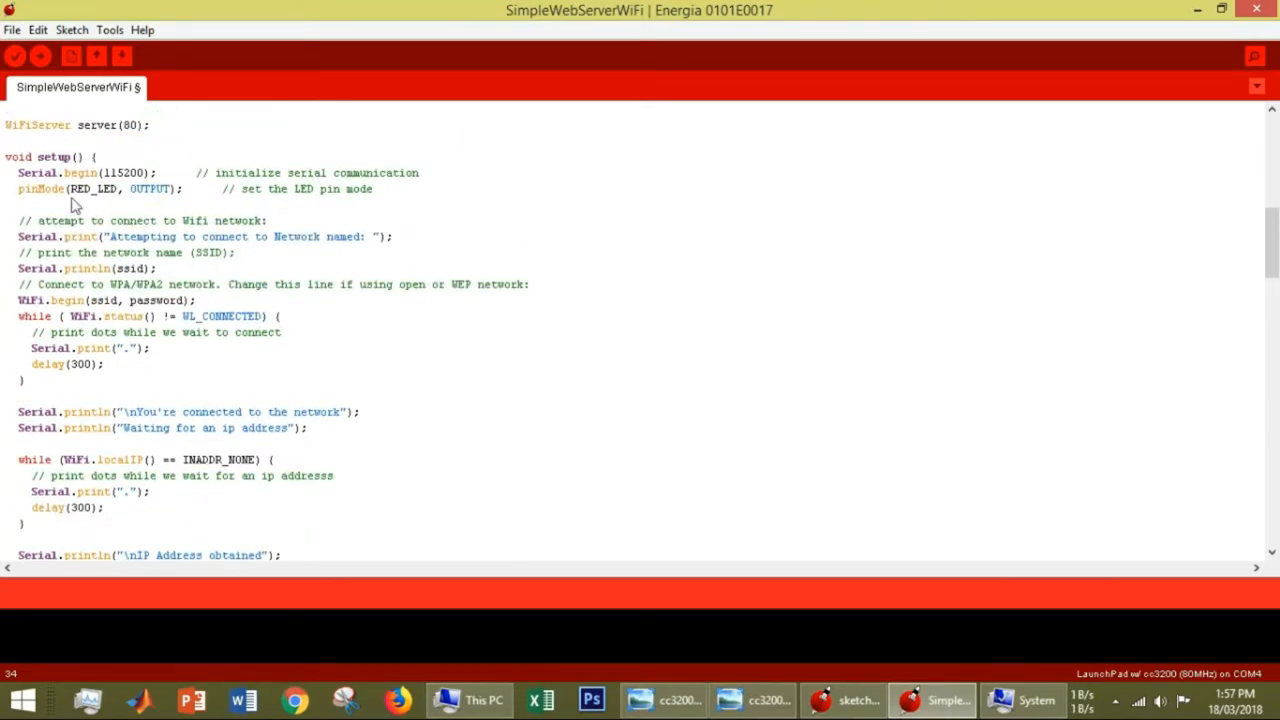
mouse_move(120, 200)
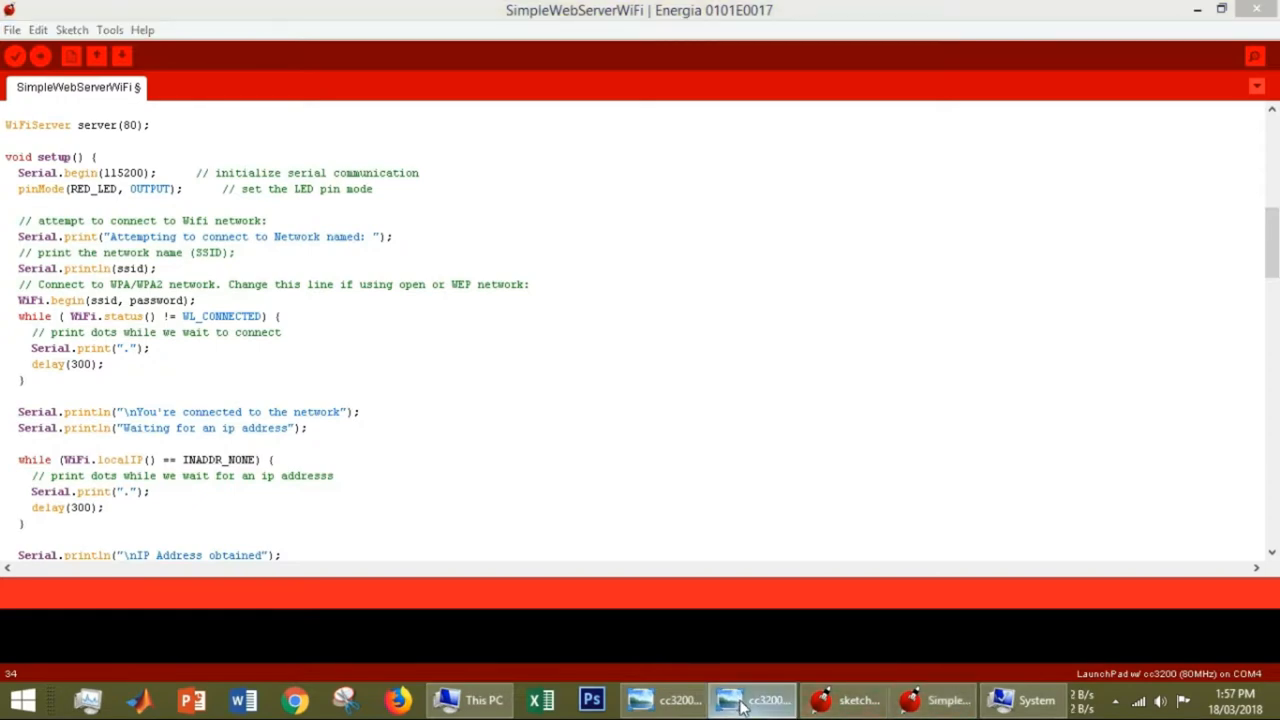
Look up RED_LED's pin on the cc3200 pin map image, then return to Energia
click(728, 699)
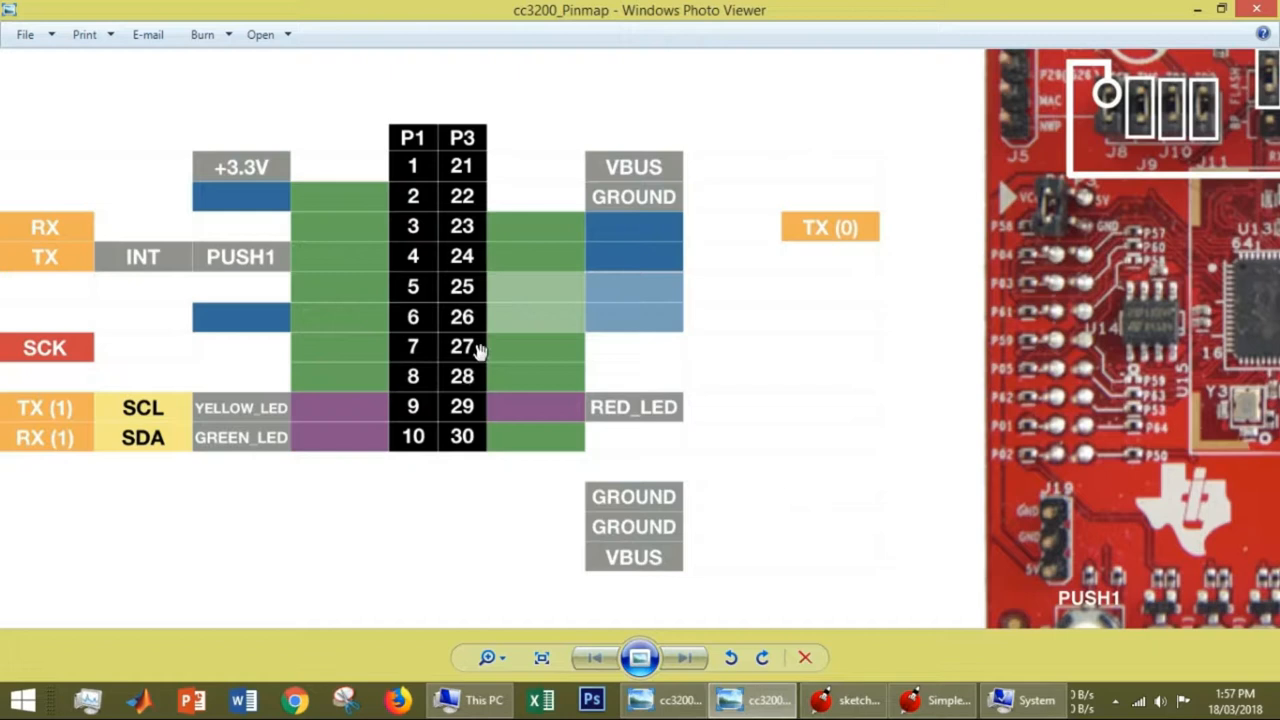
mouse_move(725, 452)
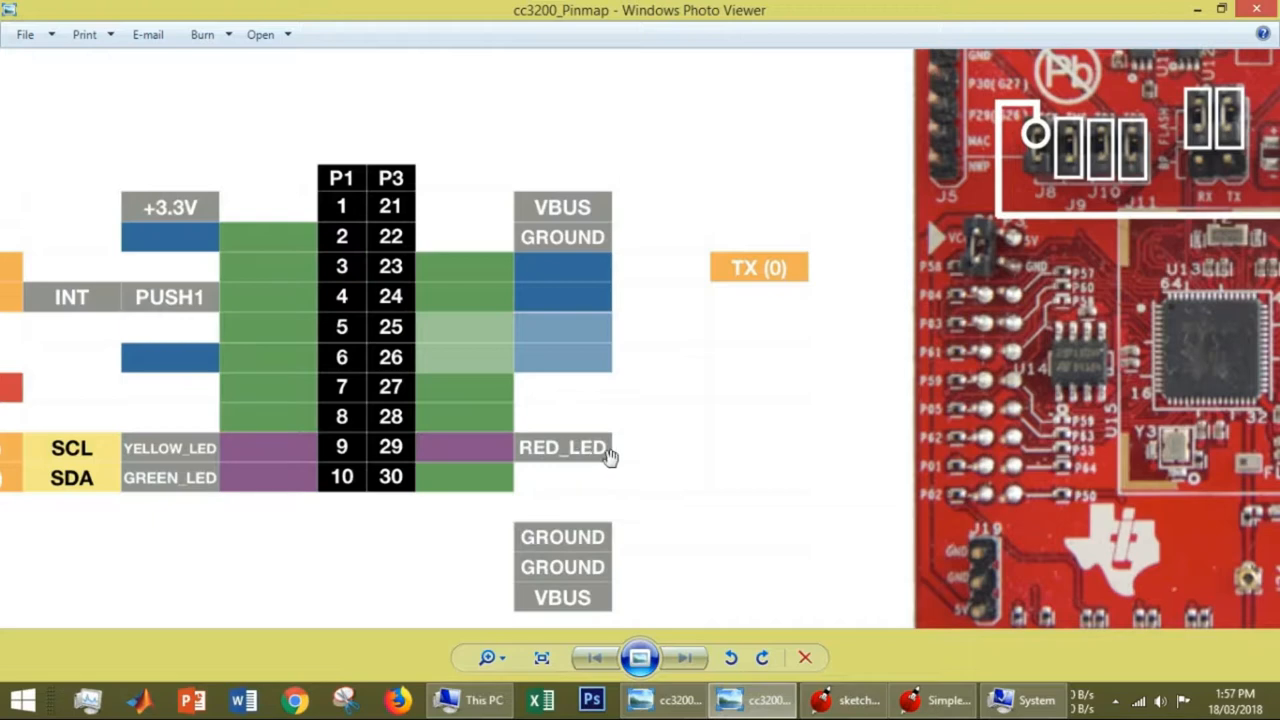
click(945, 699)
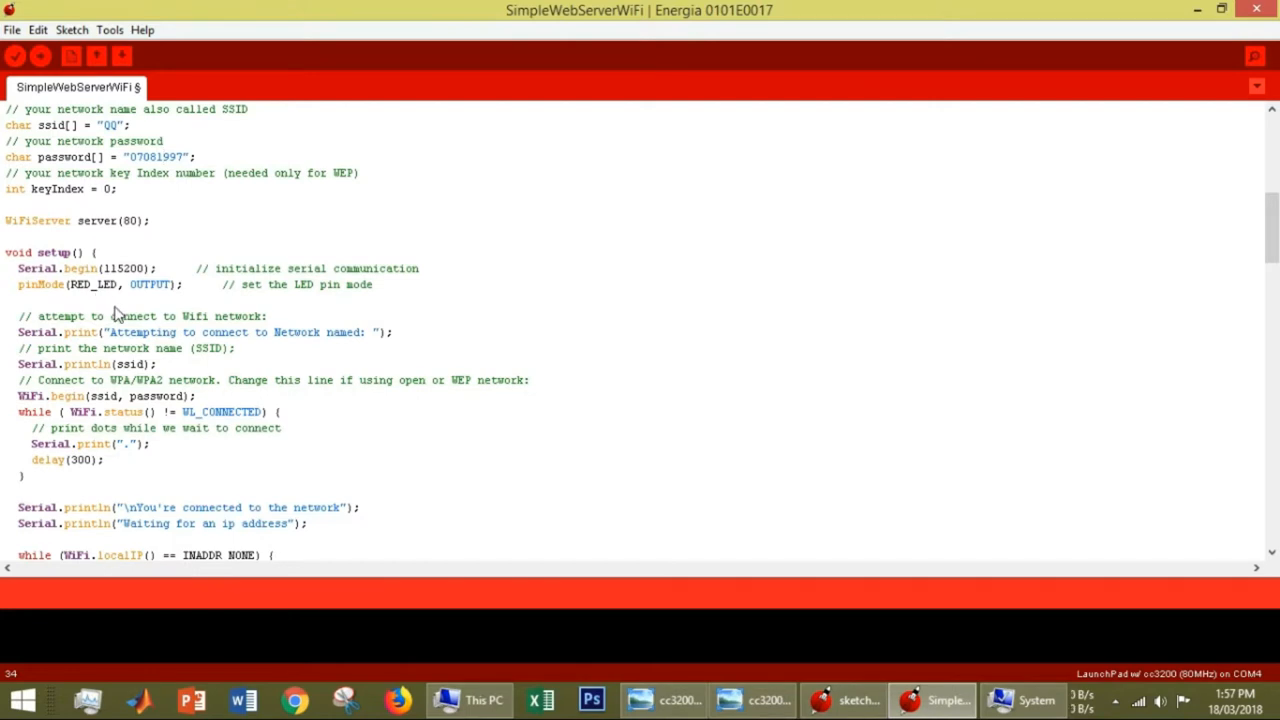
mouse_move(107, 303)
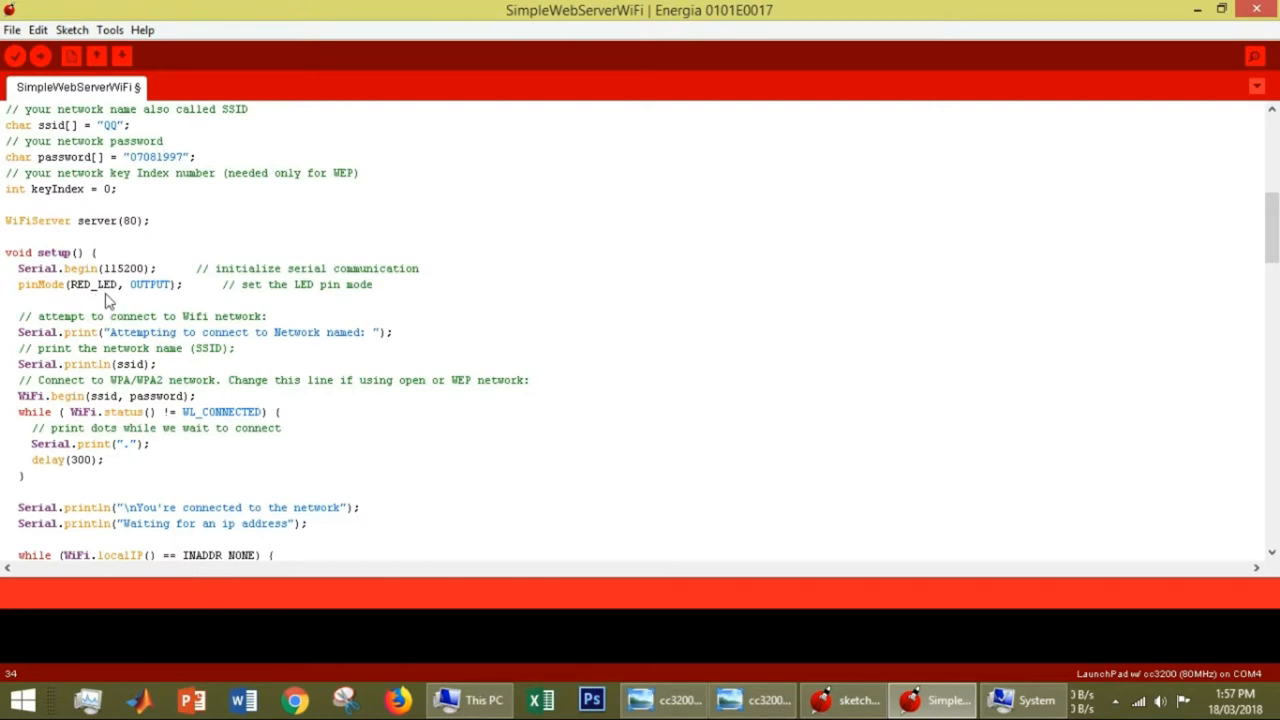
scroll(down, 3)
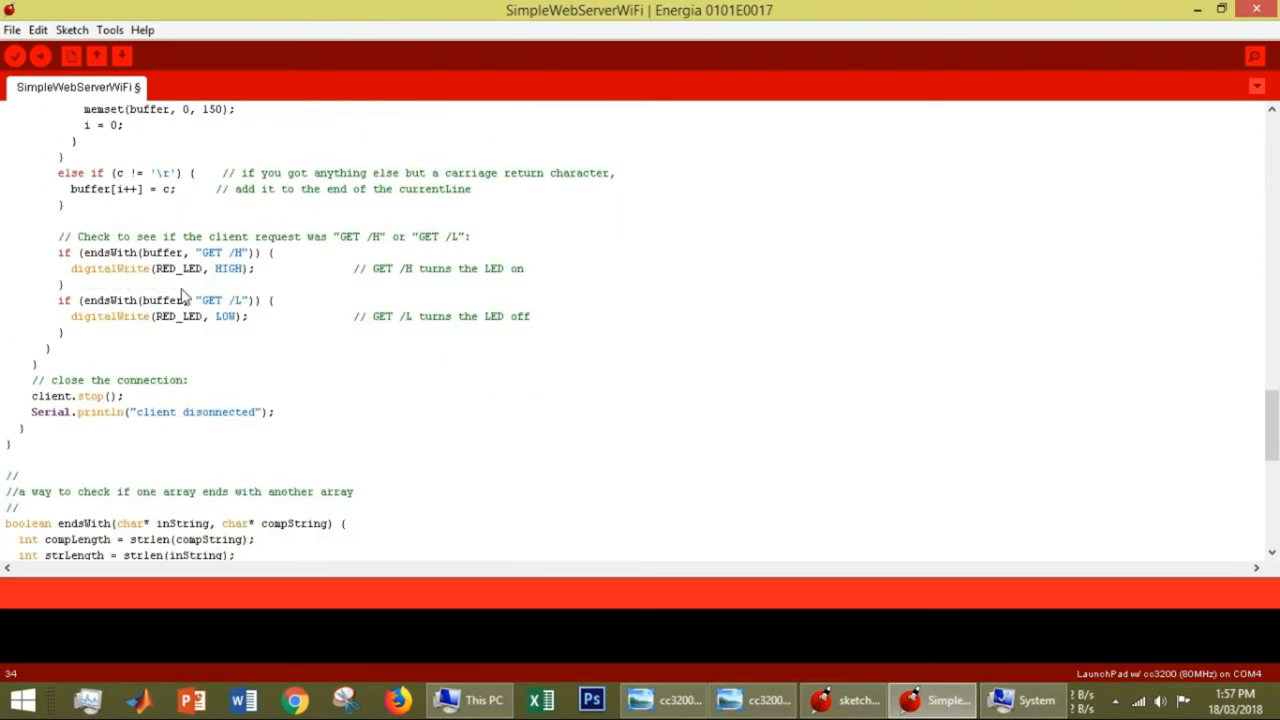
mouse_move(247, 312)
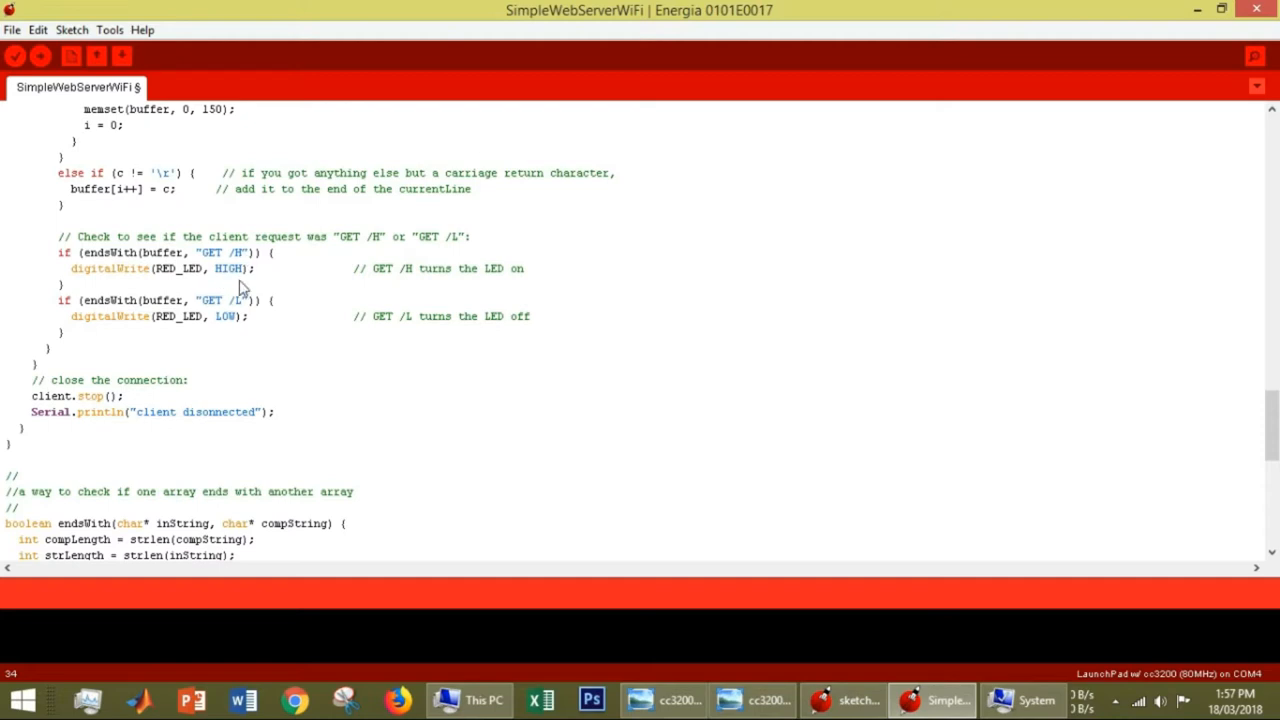
mouse_move(244, 262)
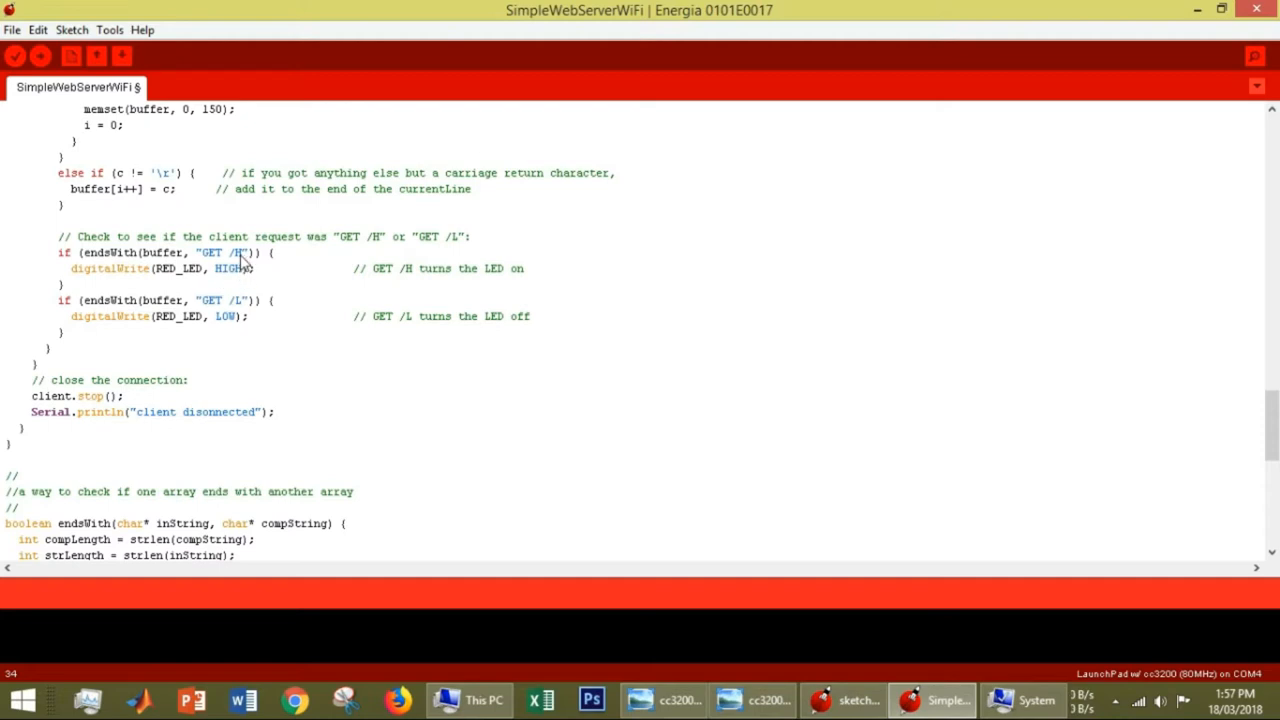
mouse_move(42, 56)
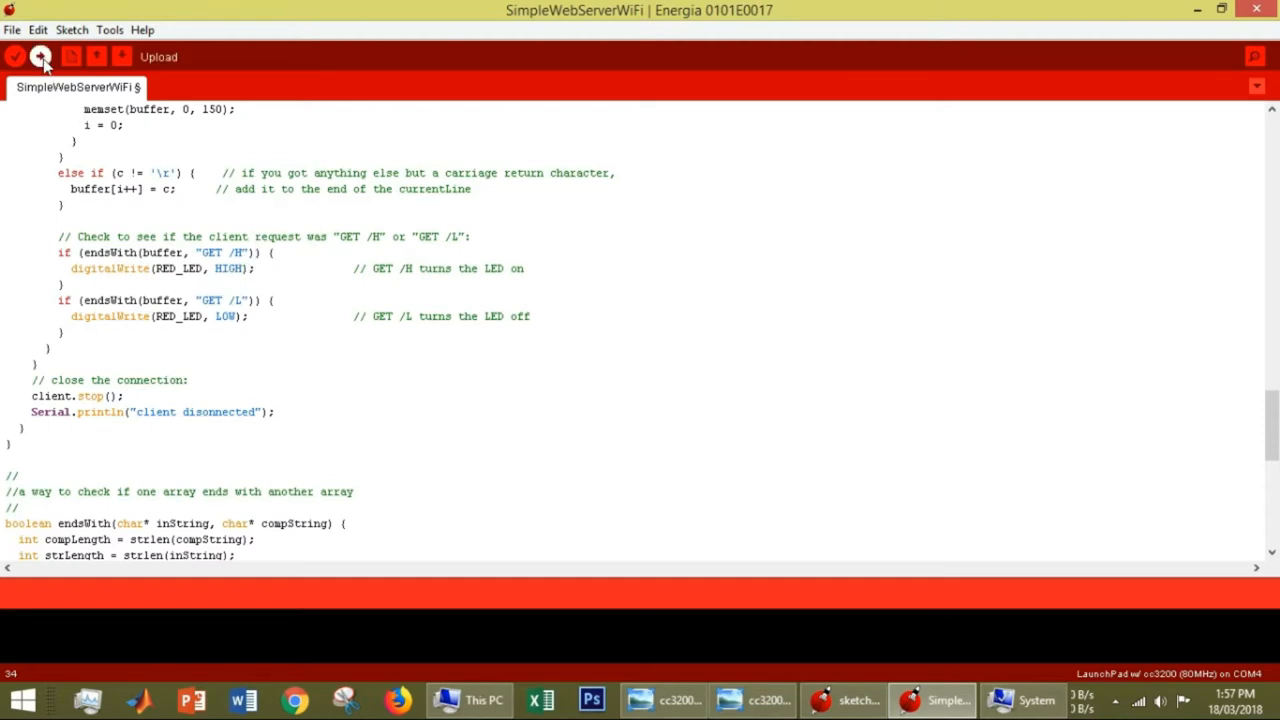
Compile and upload SimpleWebServerWiFi to the CC3200 LaunchPad until 'Download complete'
click(41, 56)
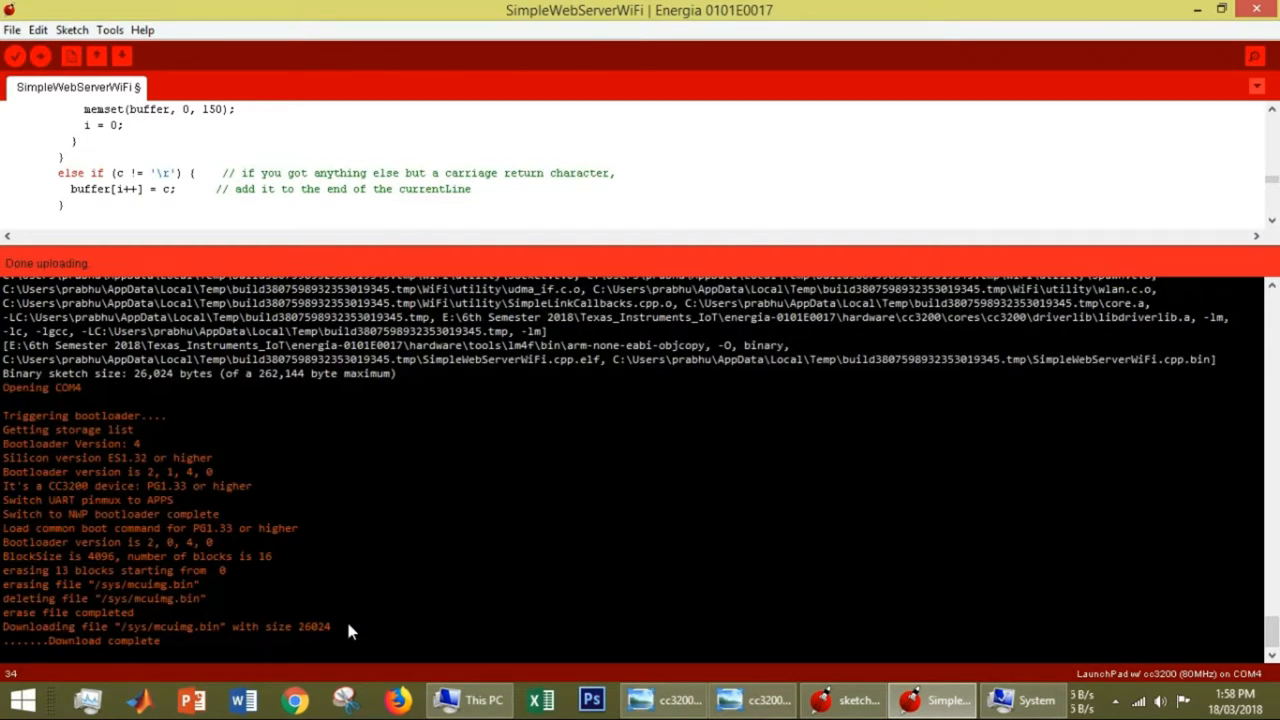
mouse_move(265, 533)
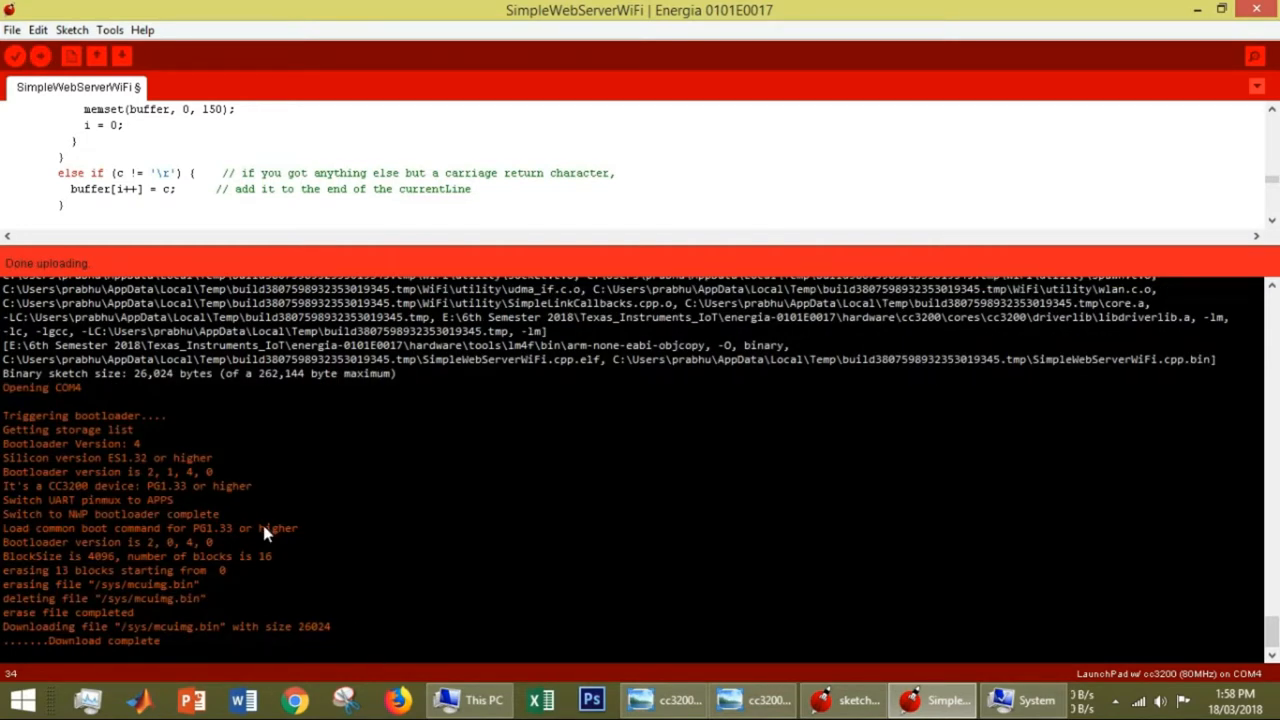
mouse_move(190, 608)
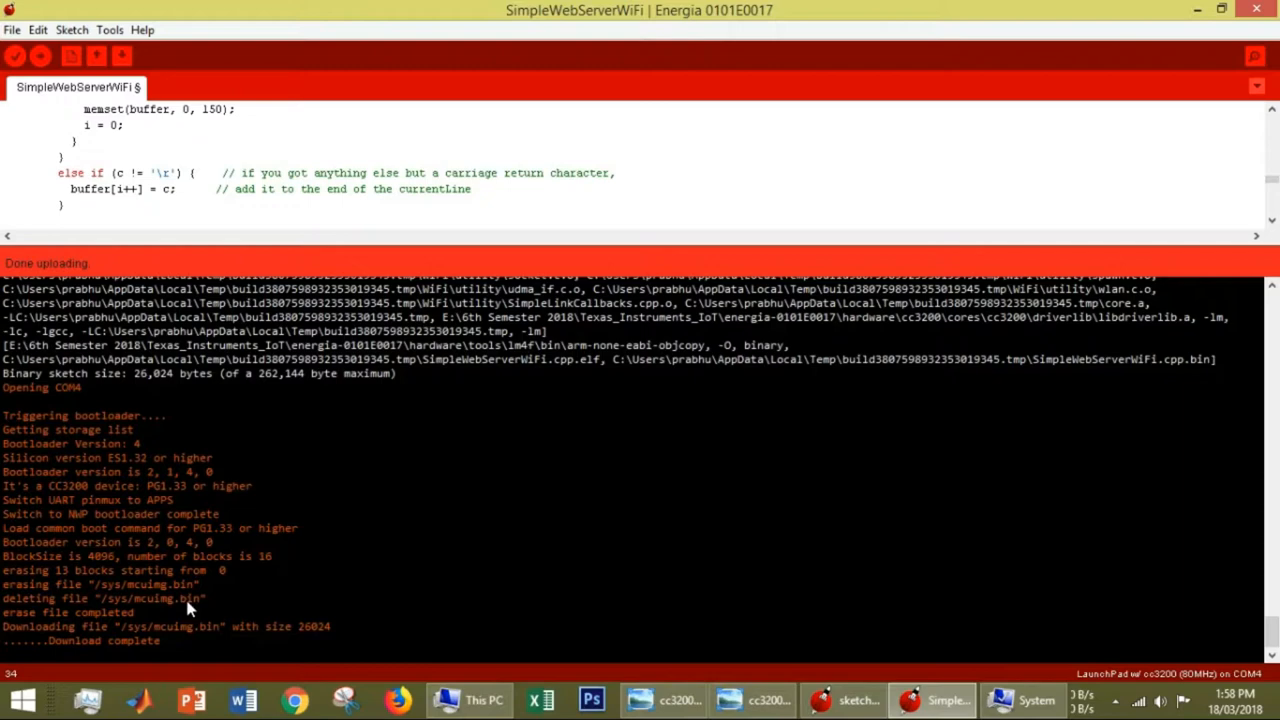
mouse_move(120, 653)
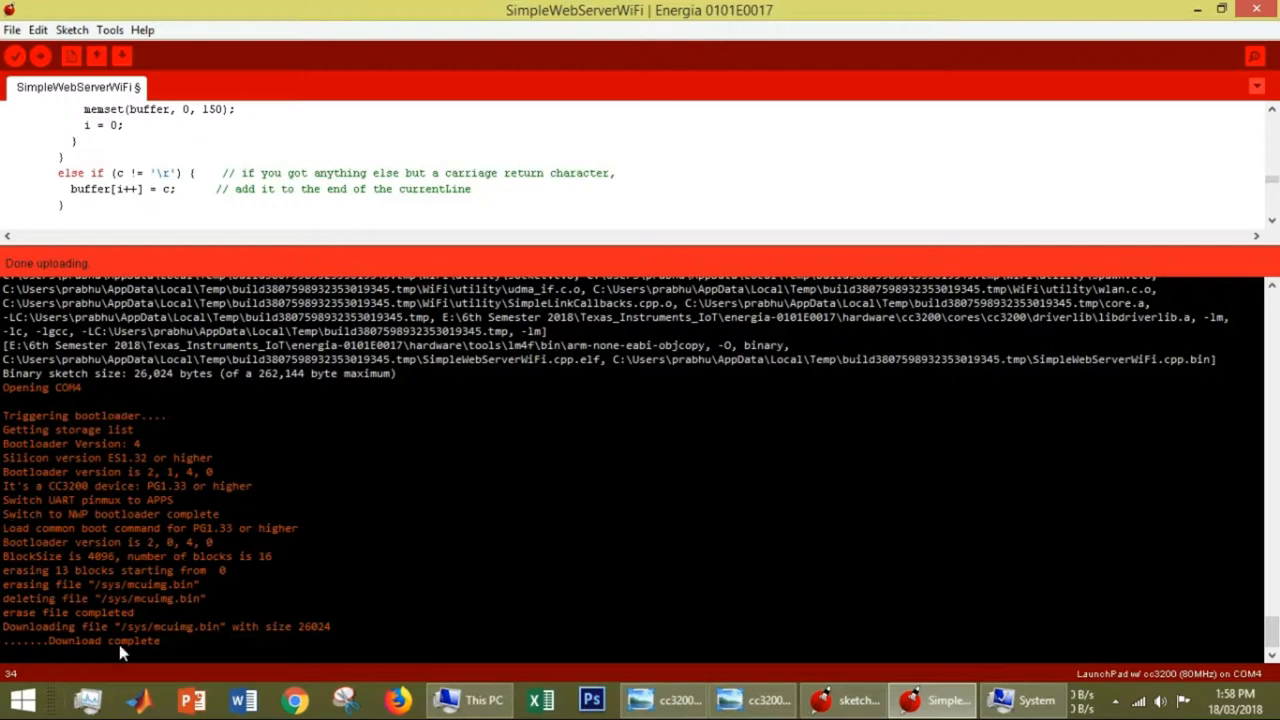
mouse_move(1255, 56)
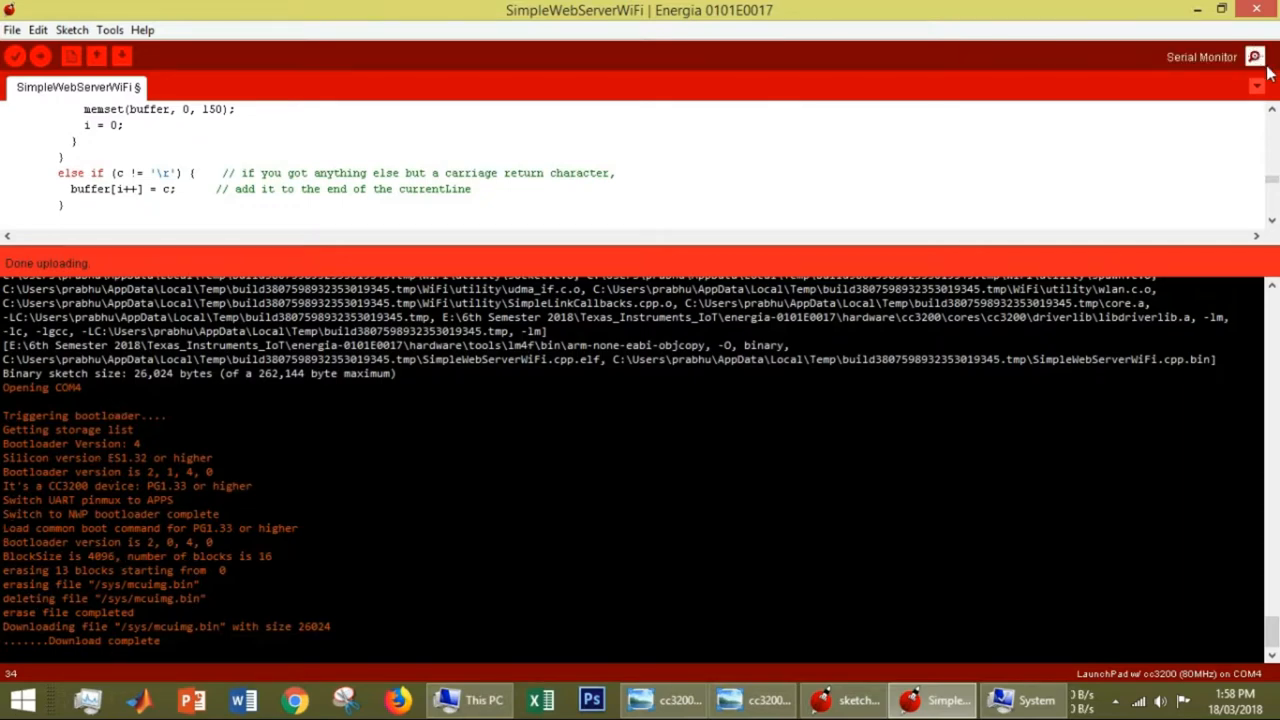
Open the serial monitor, minimise the pinout image, and check the laptop's Wi-Fi network in the tray
click(1254, 56)
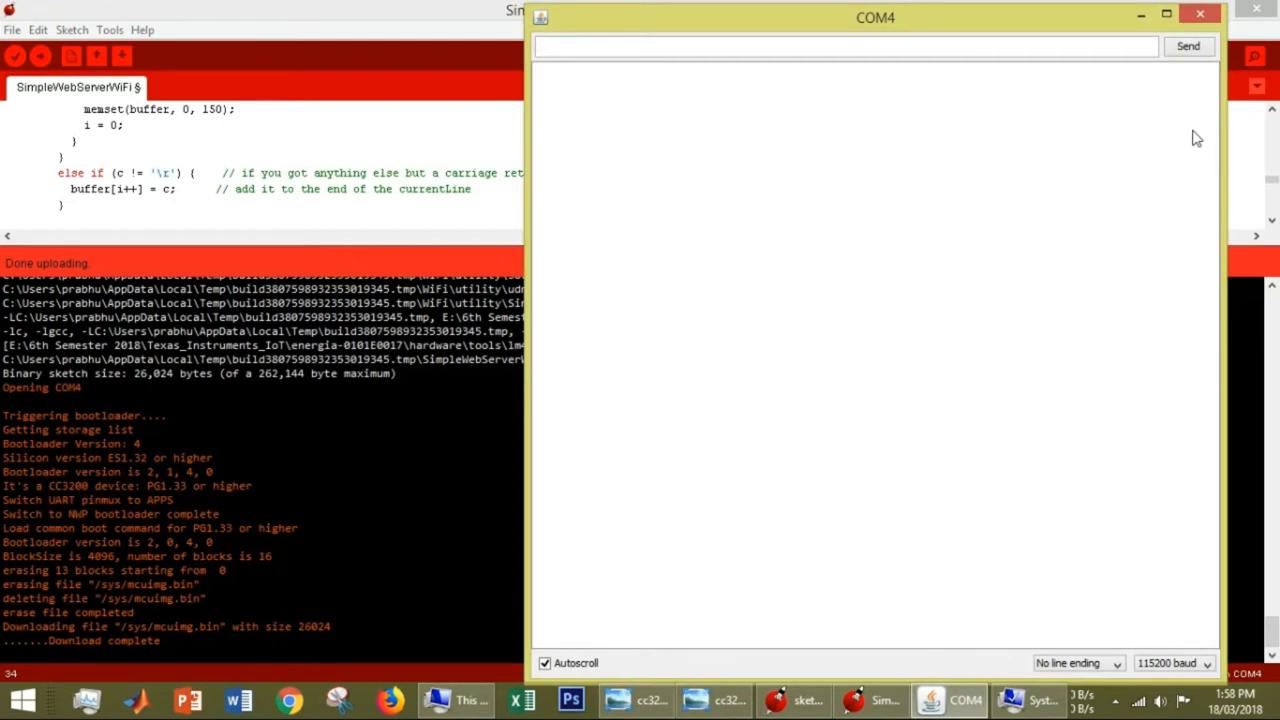
mouse_move(1187, 150)
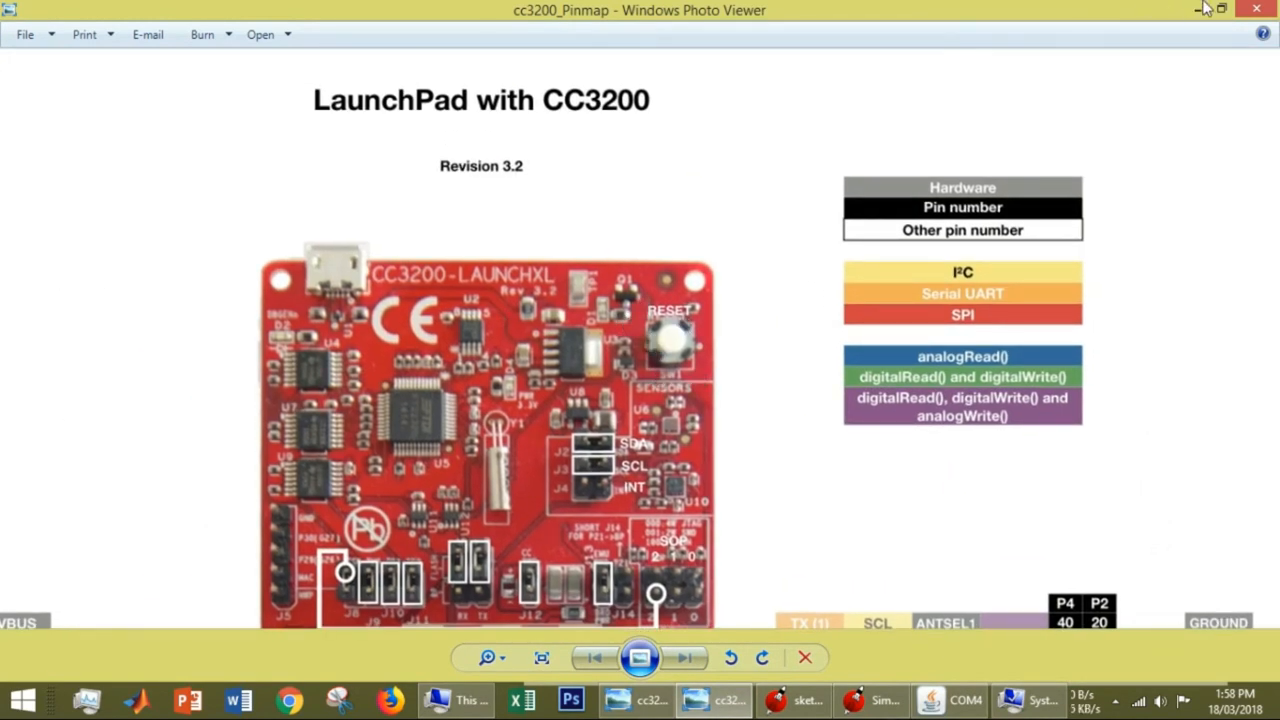
click(963, 699)
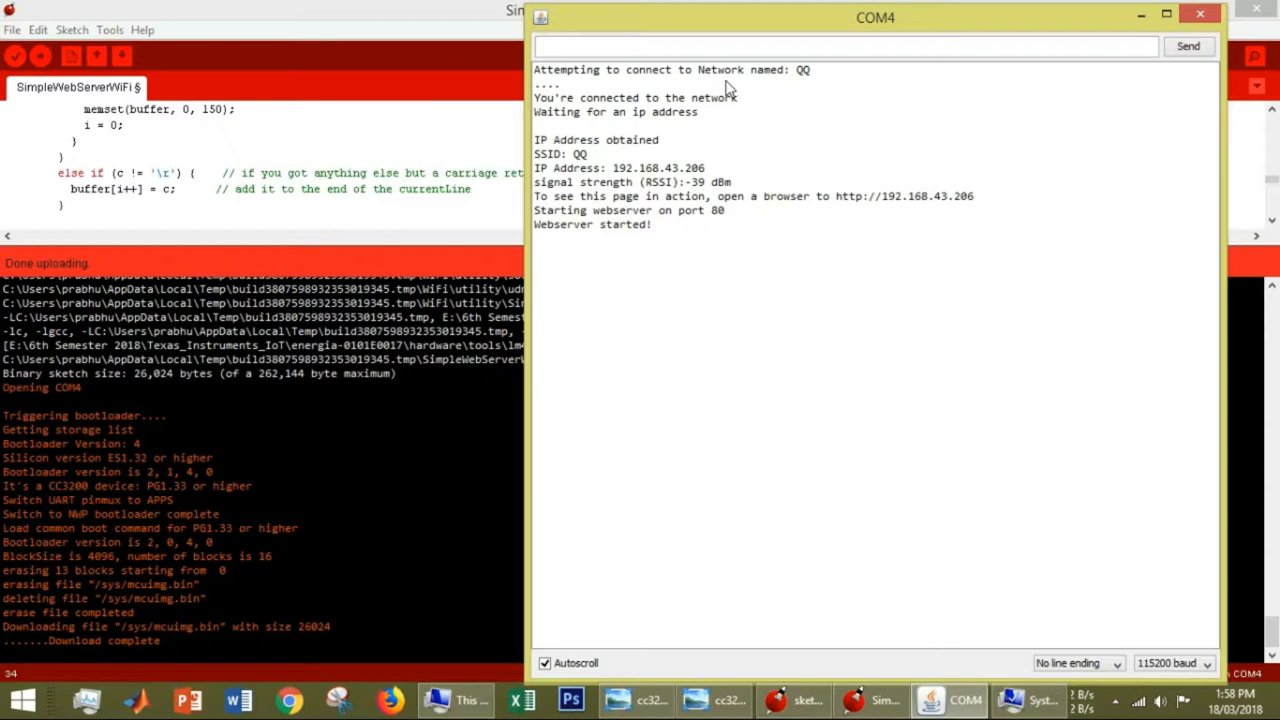
mouse_move(812, 93)
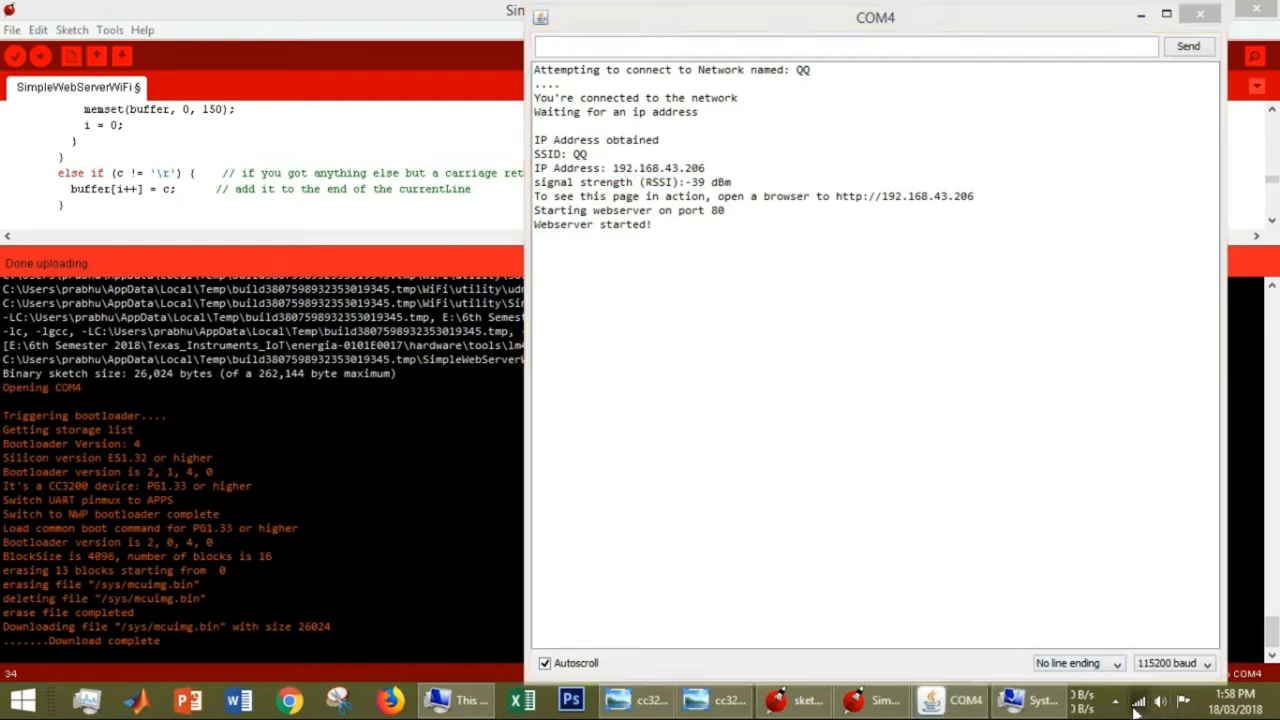
click(1139, 700)
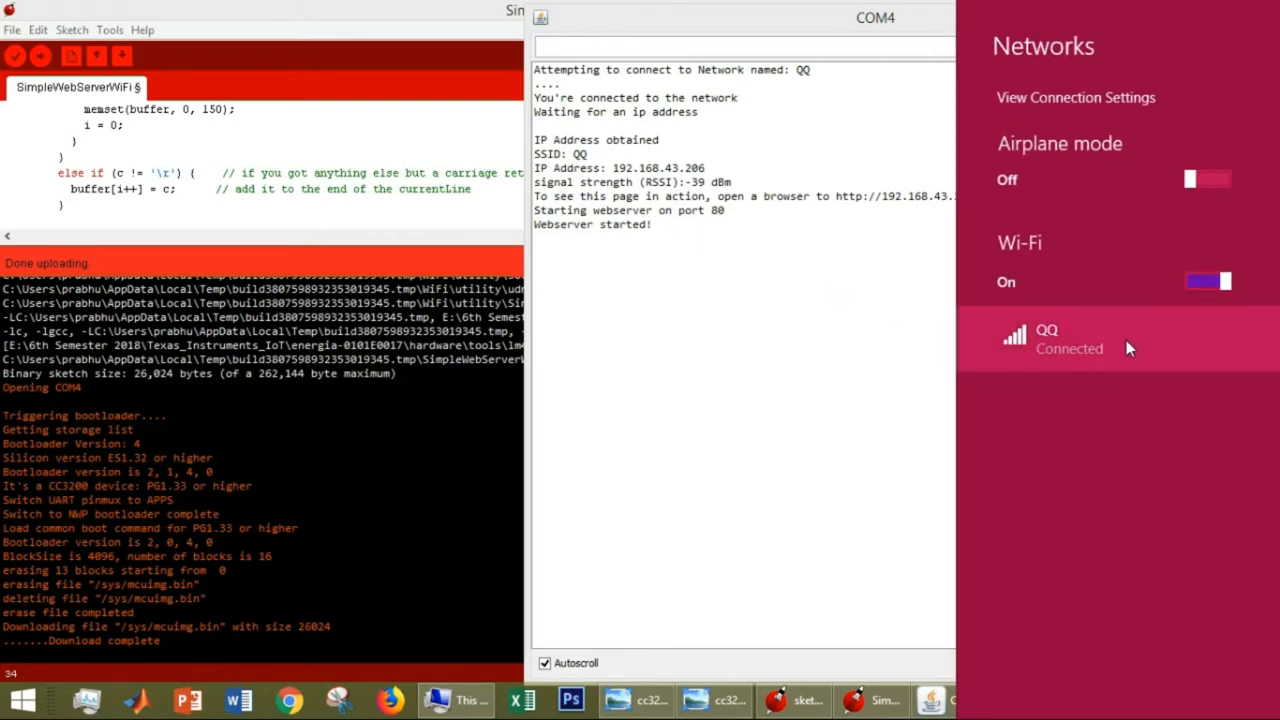
mouse_move(948, 363)
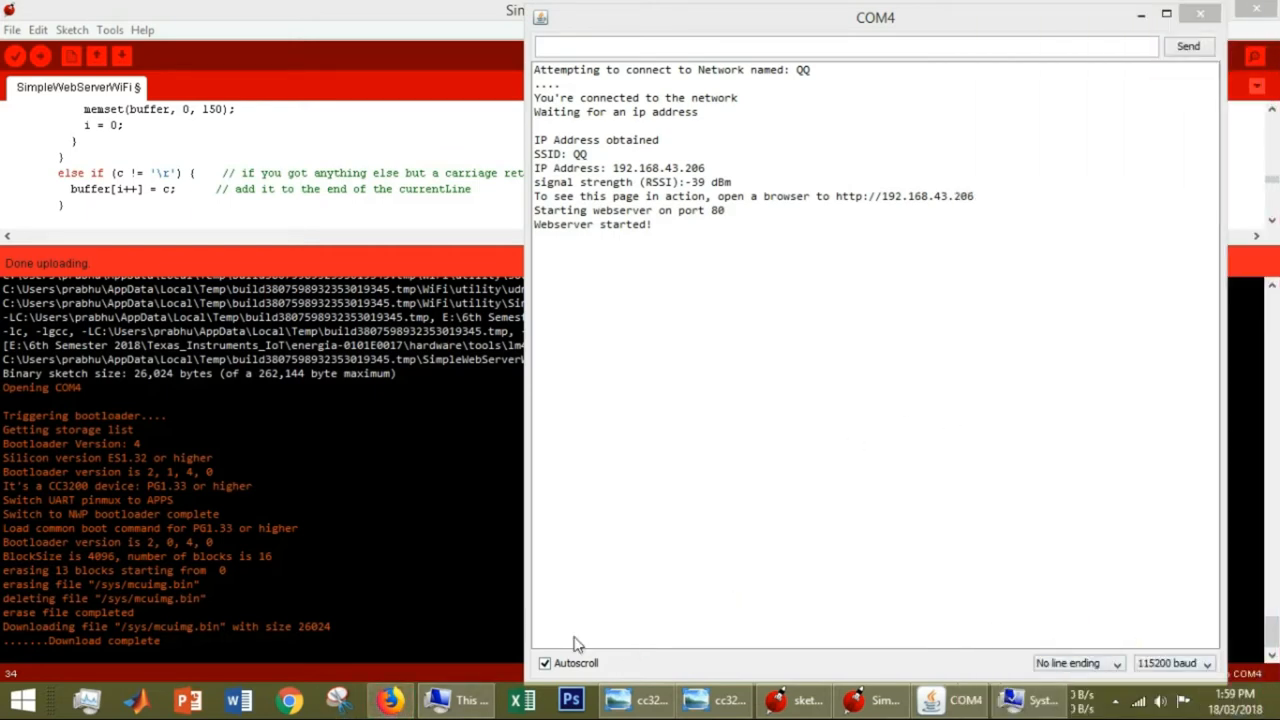
Load 192.168.43.206/ in Firefox and toggle the red LED on and off twice
click(388, 699)
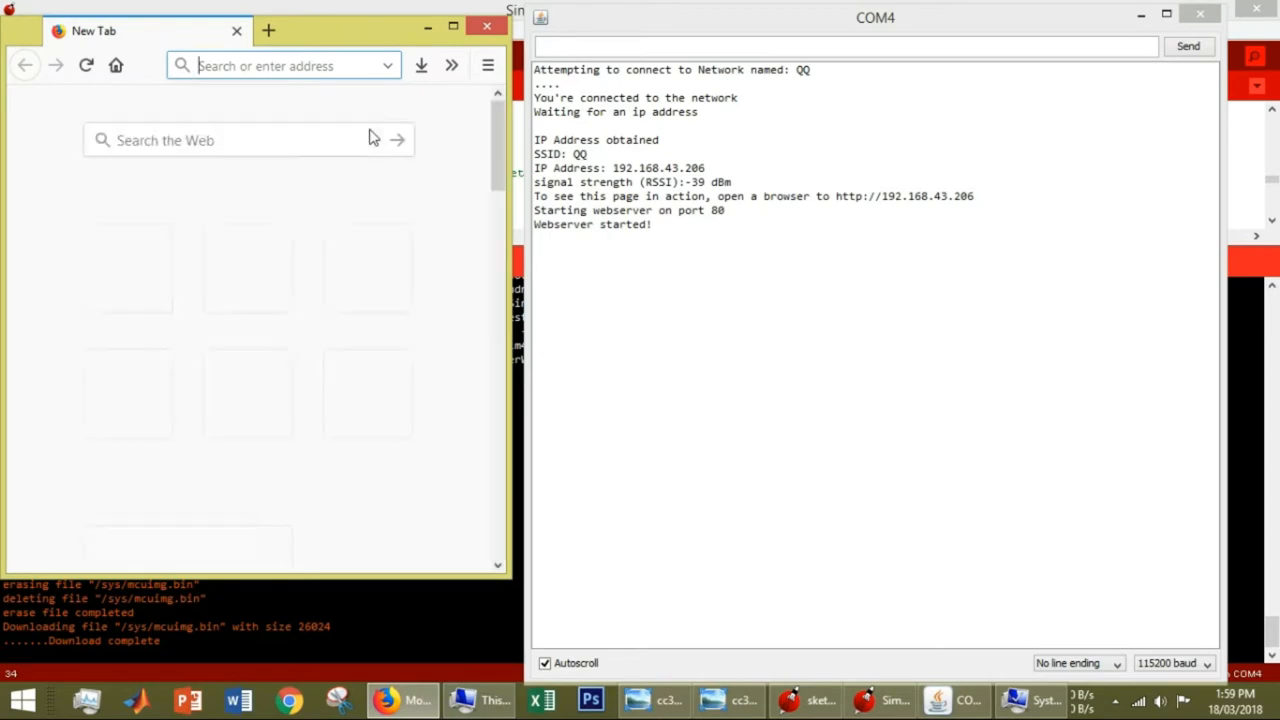
text(192.168.43.206/)
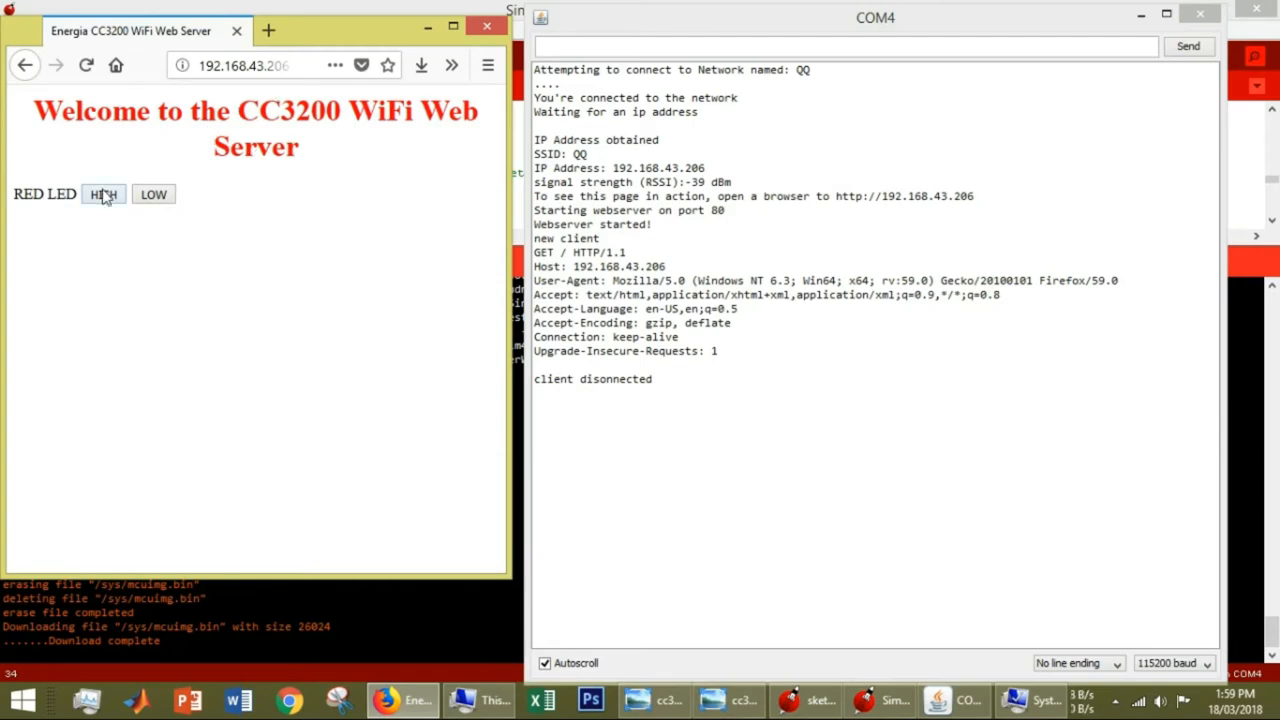
click(103, 194)
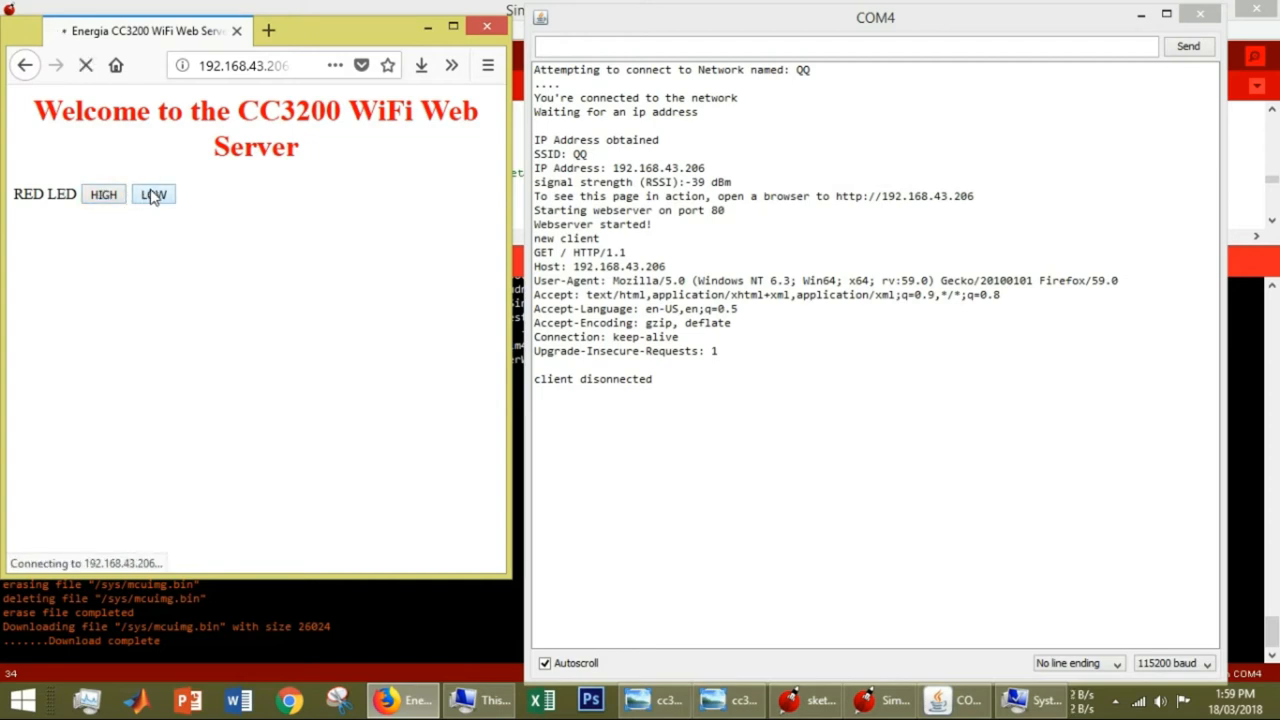
click(104, 194)
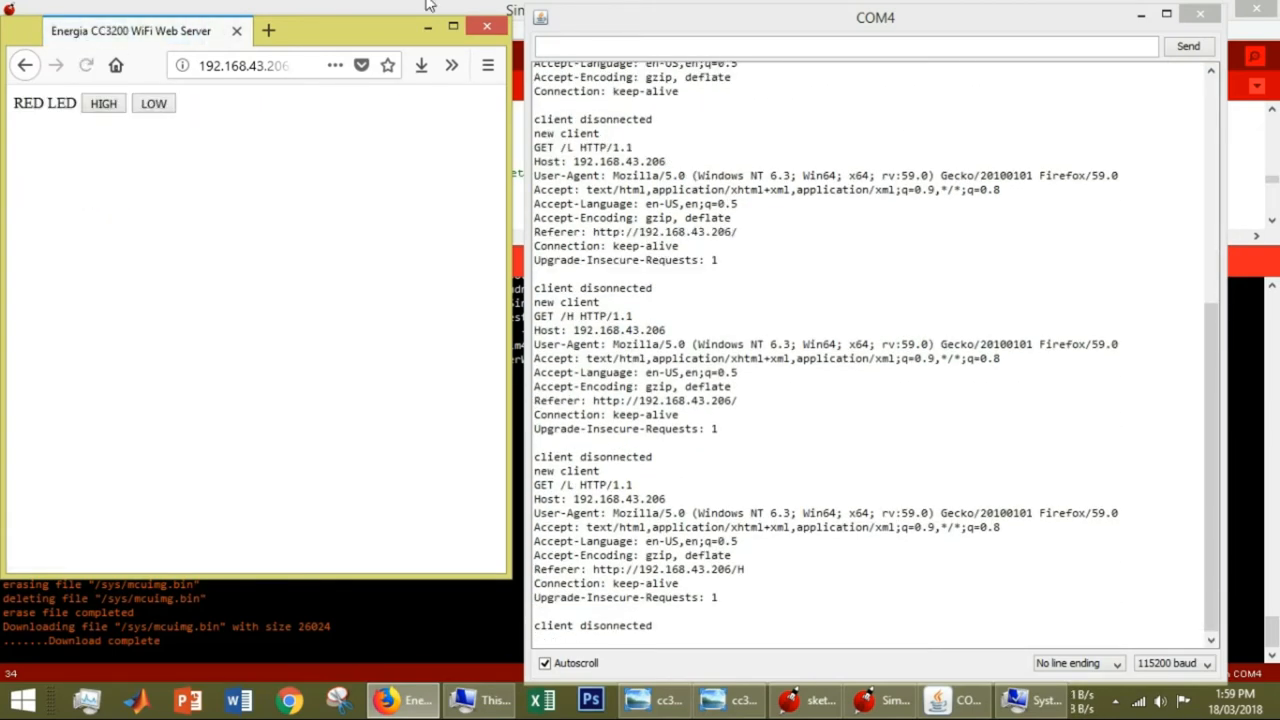
click(103, 103)
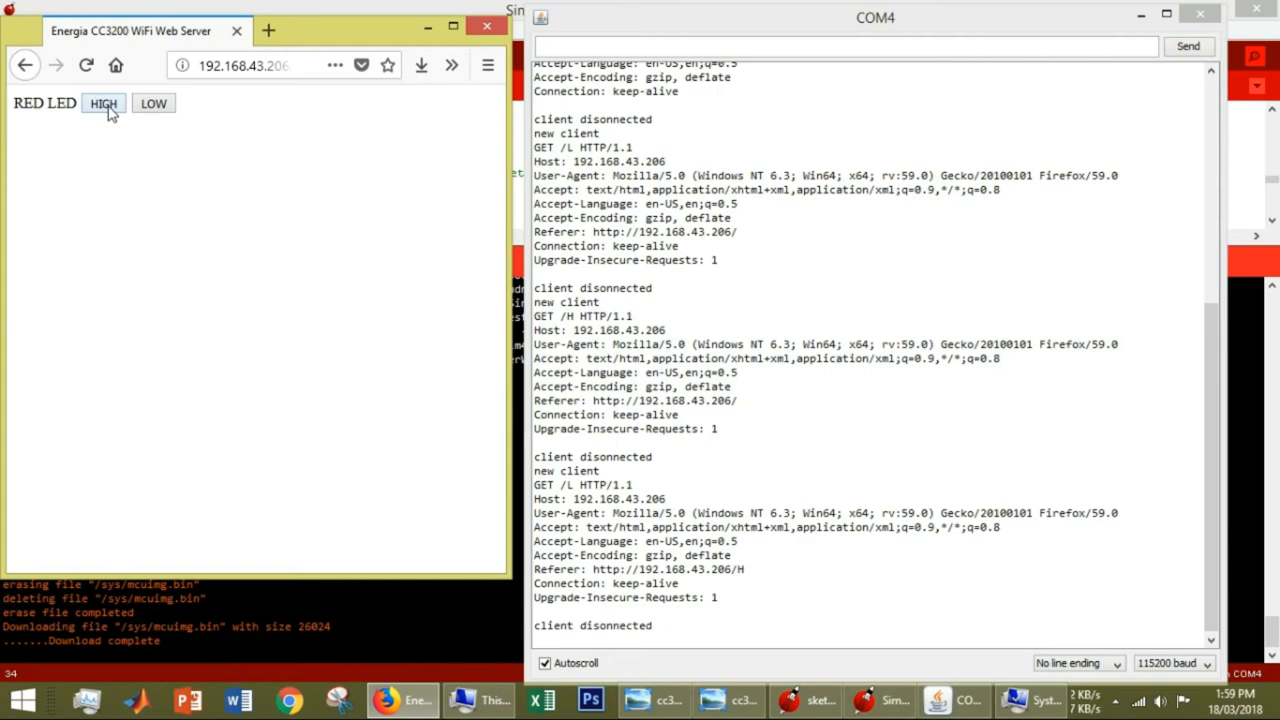
click(153, 194)
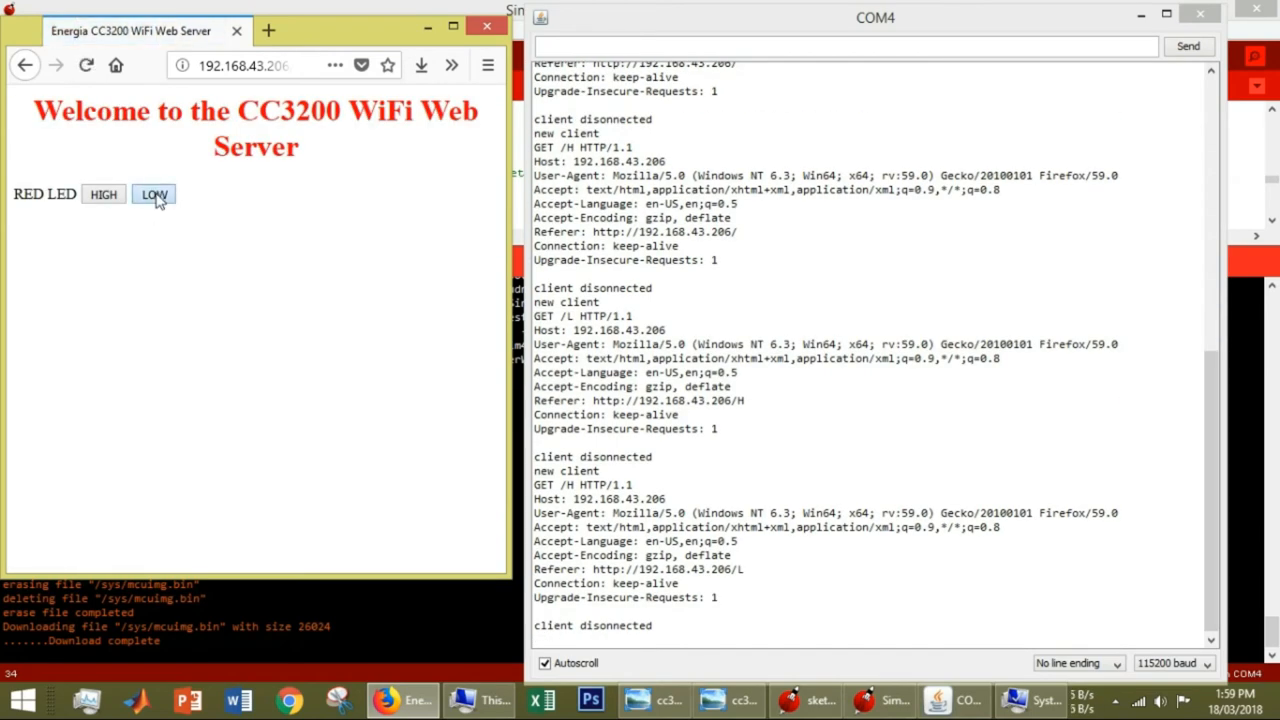
click(153, 194)
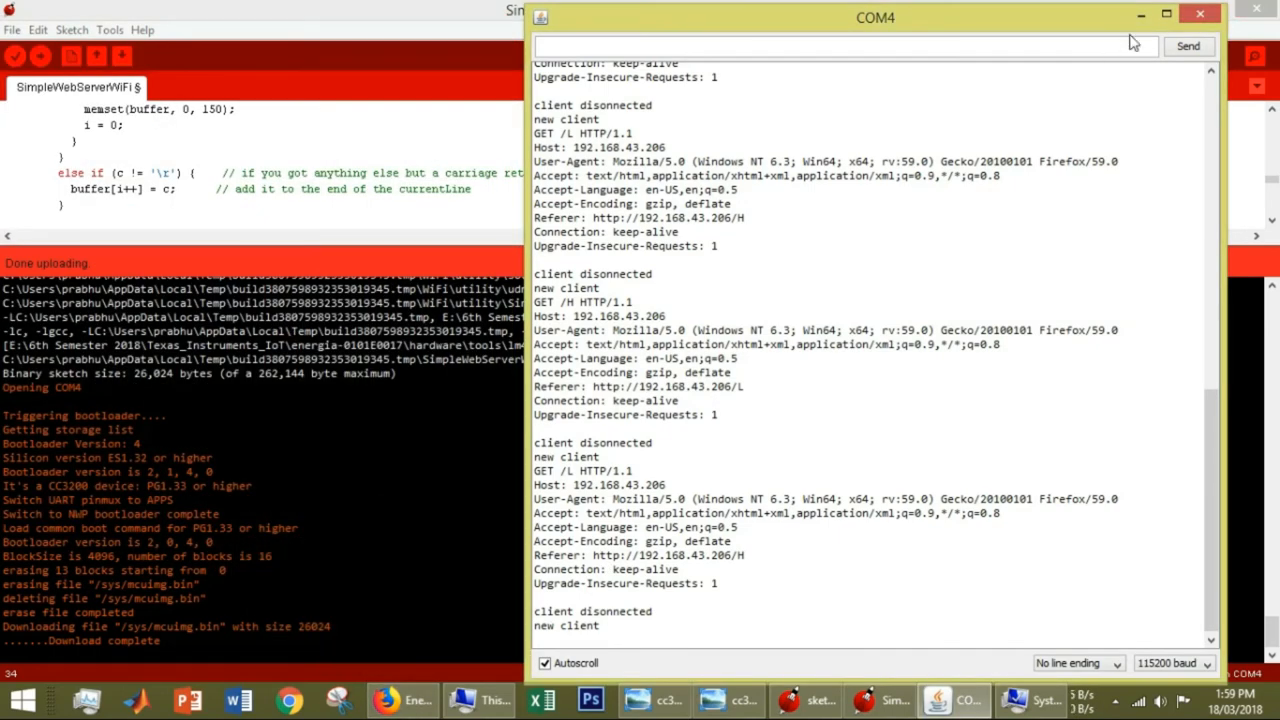
Browse File > Examples > WiFi in Energia and dismiss the menu without opening a sketch
click(13, 29)
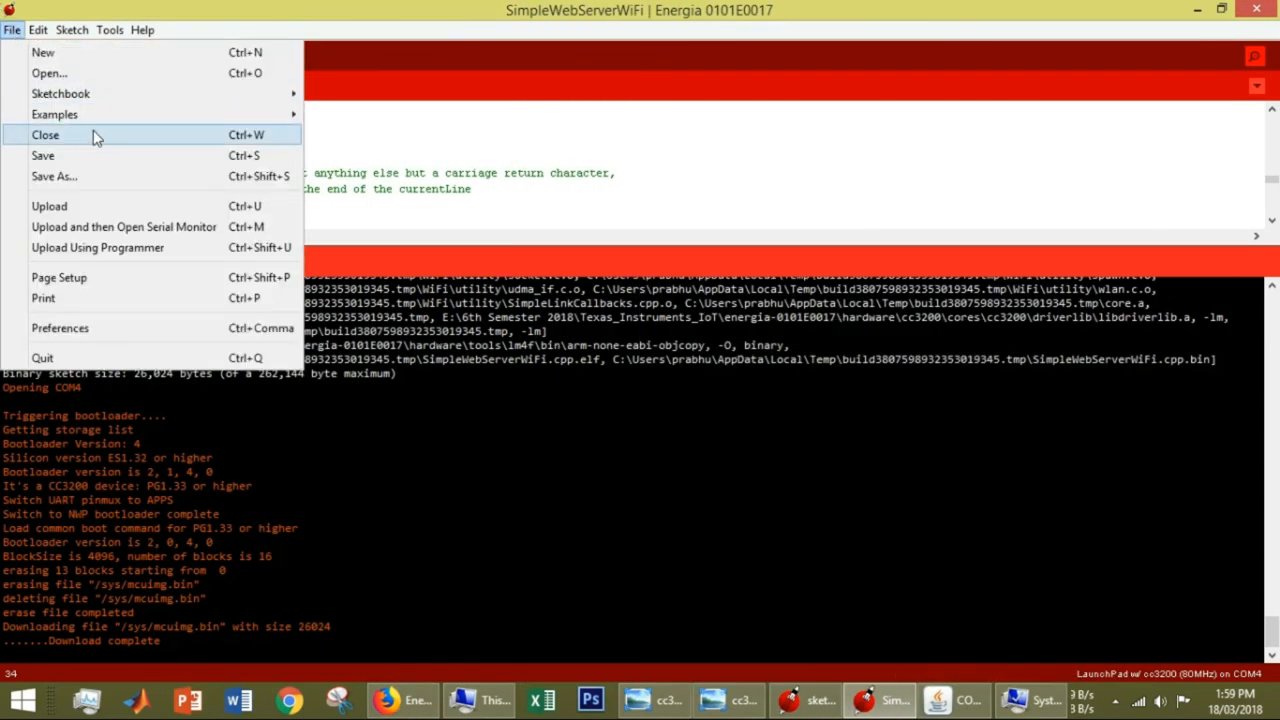
mouse_move(318, 137)
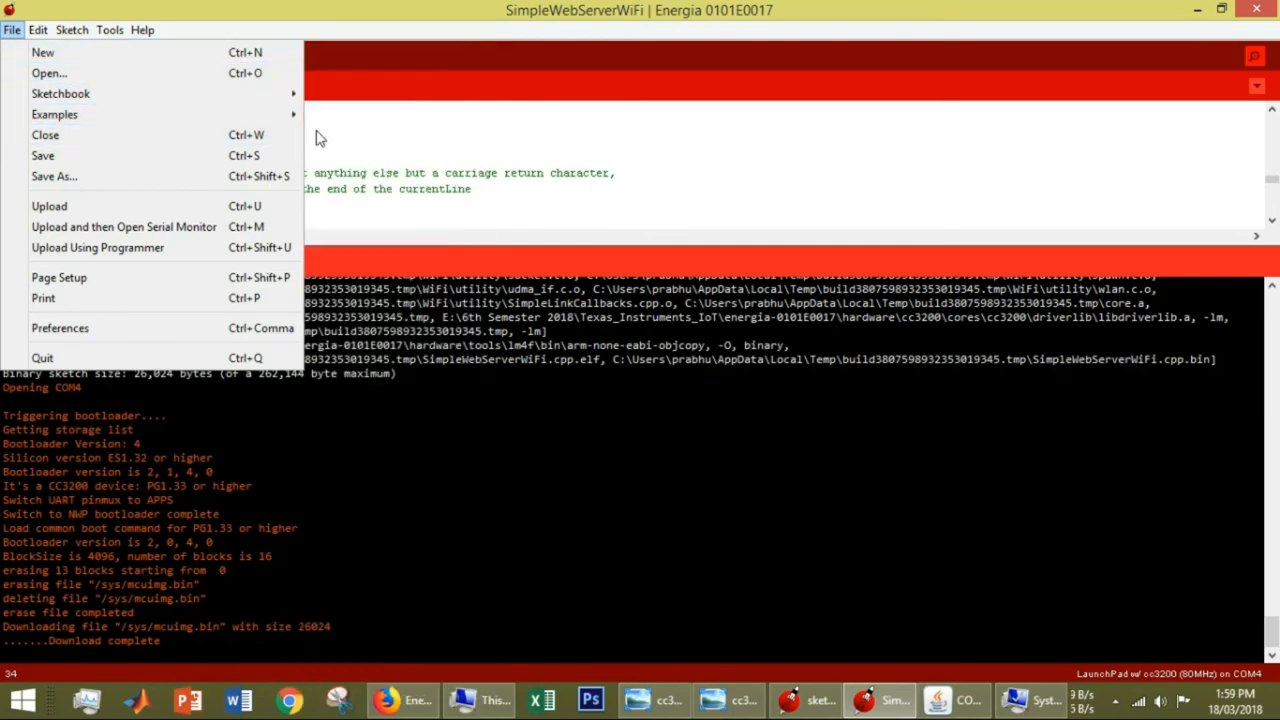
click(54, 114)
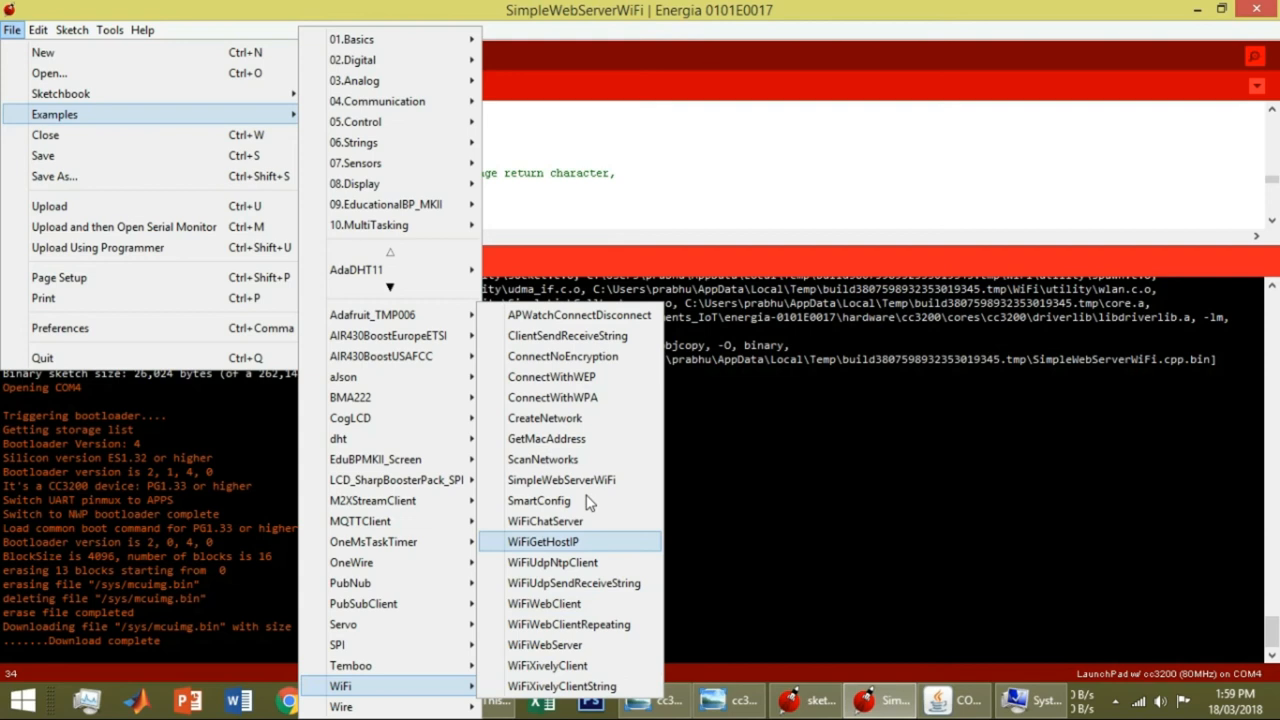
mouse_move(577, 555)
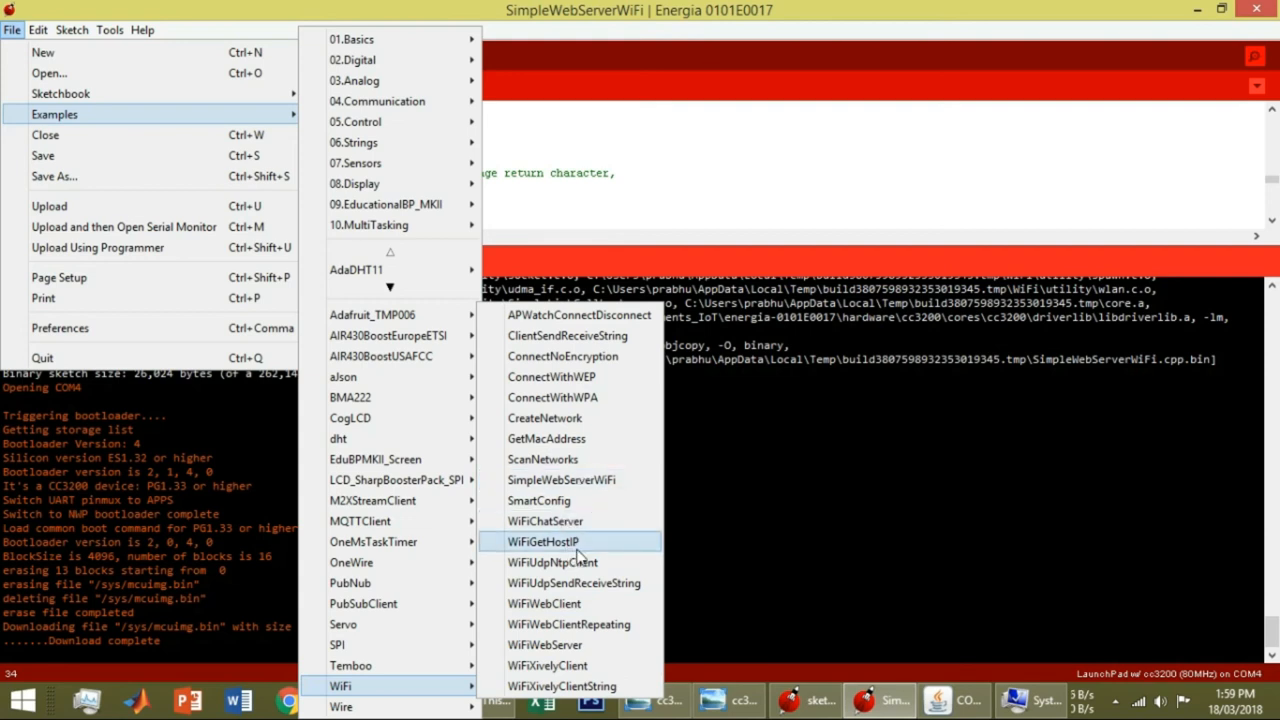
mouse_move(605, 583)
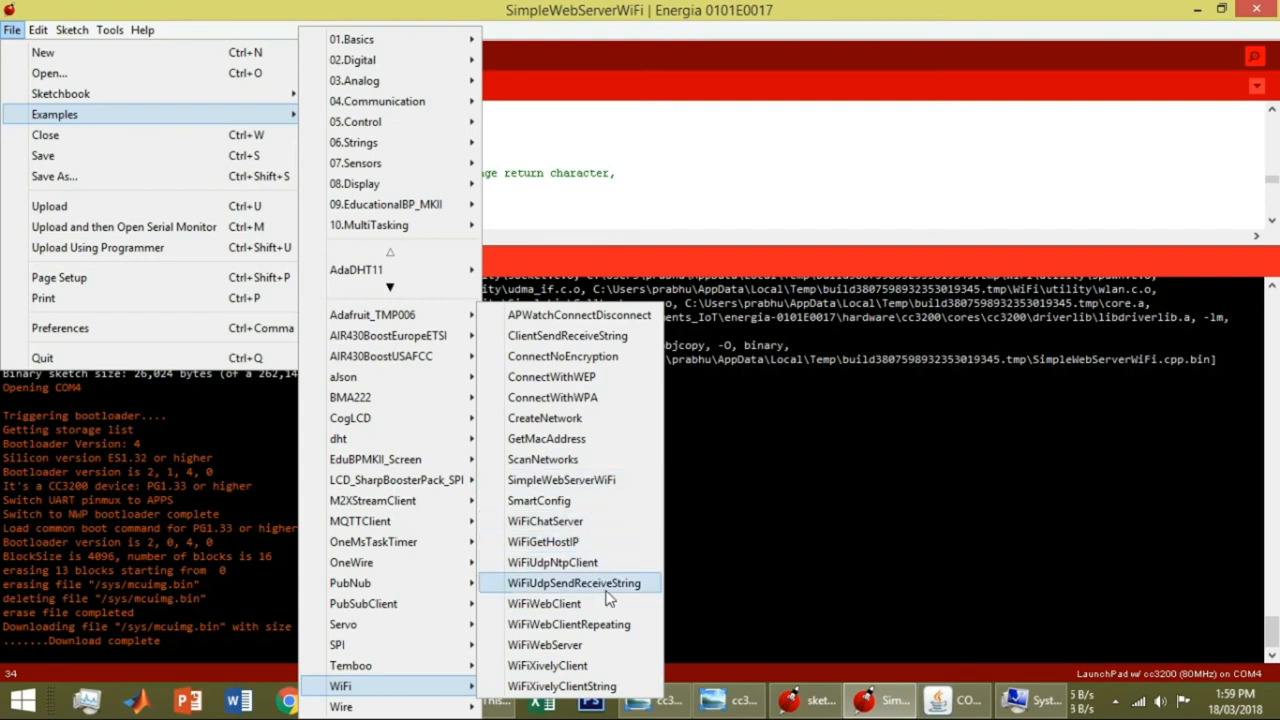
click(574, 582)
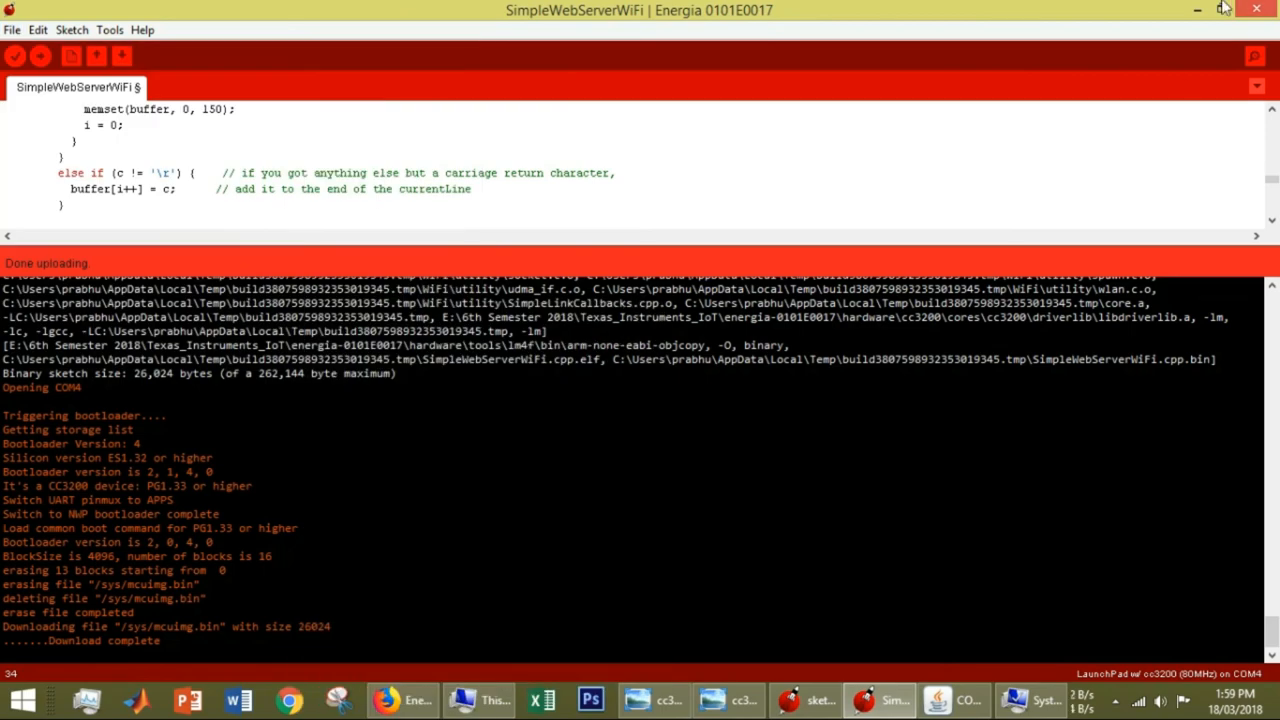